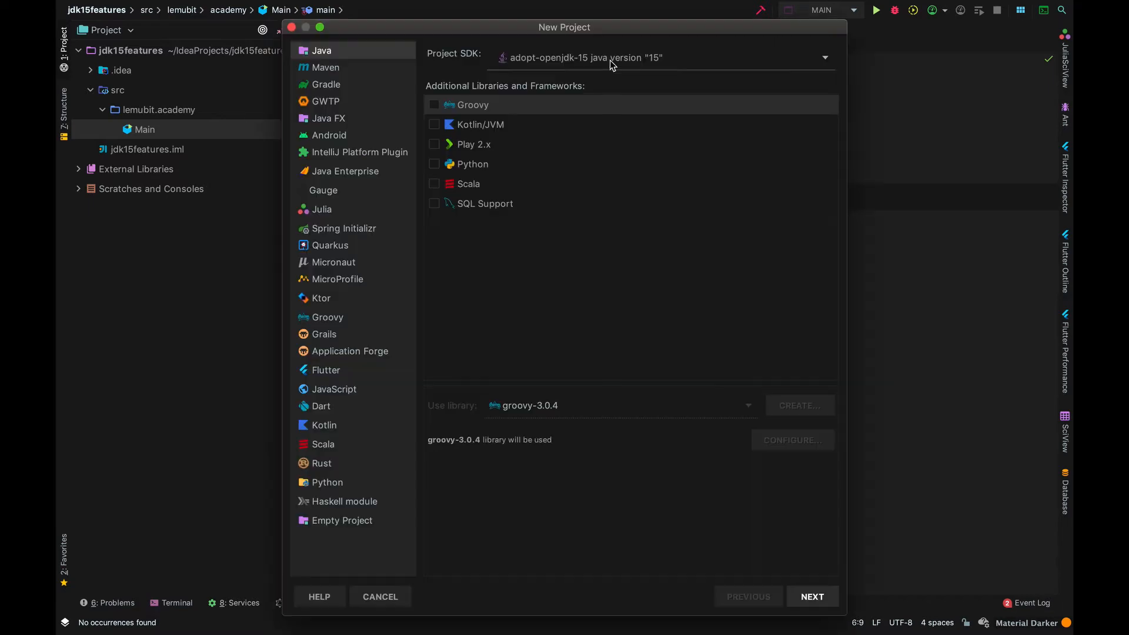
Choose Download JDK with vendor AdoptOpenJDK (HotSpot) and version 15 as the project SDK
left_click(825, 58)
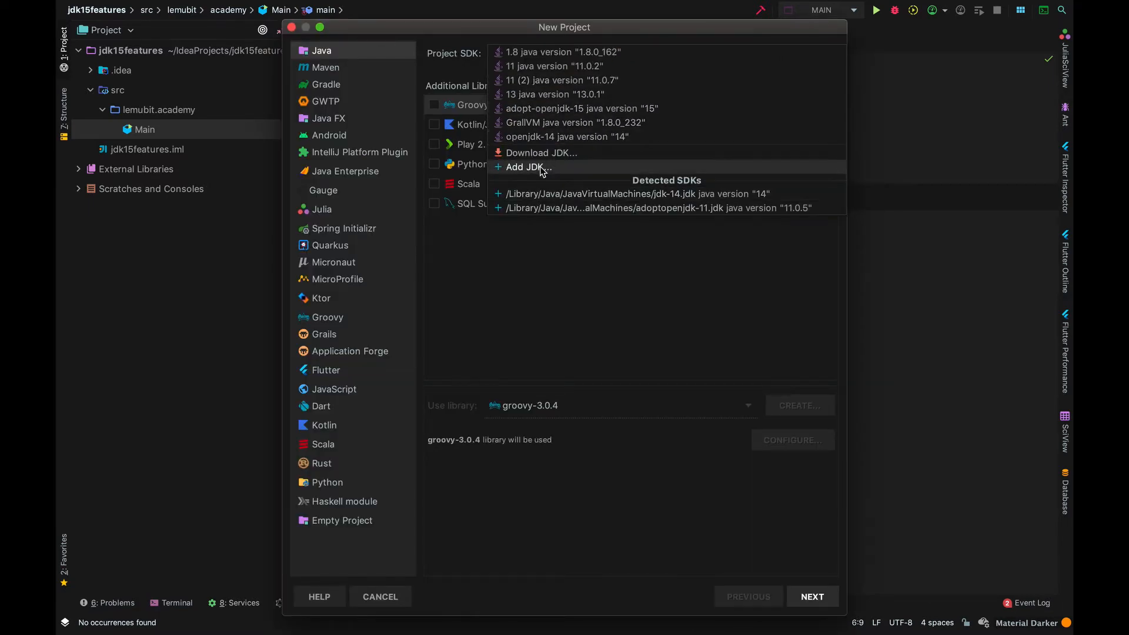
mouse_move(541, 153)
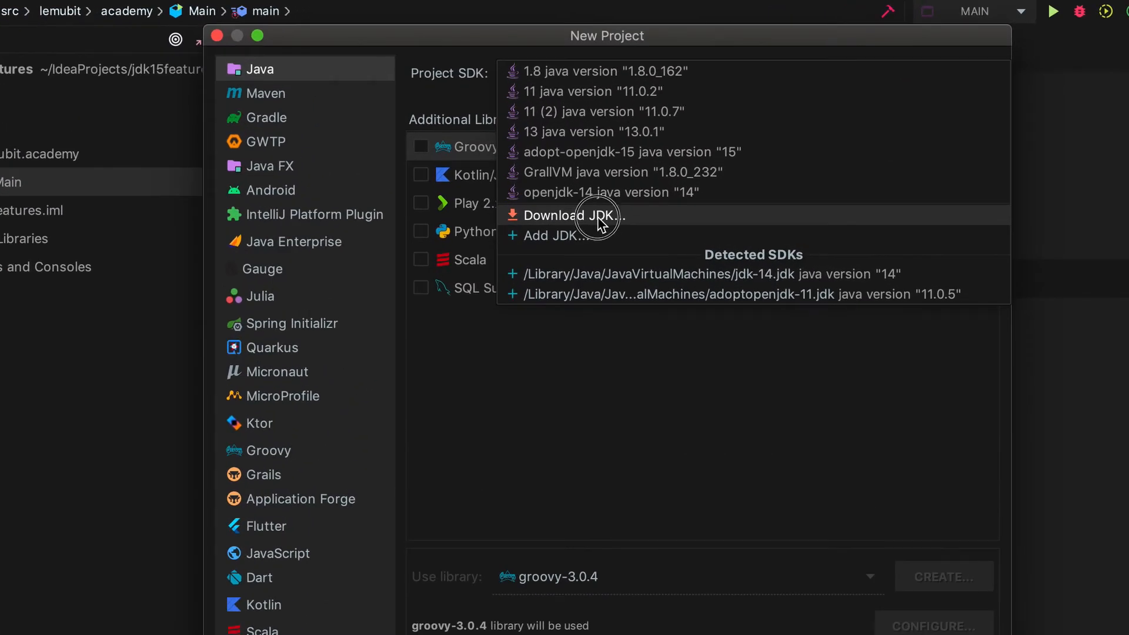
left_click(574, 215)
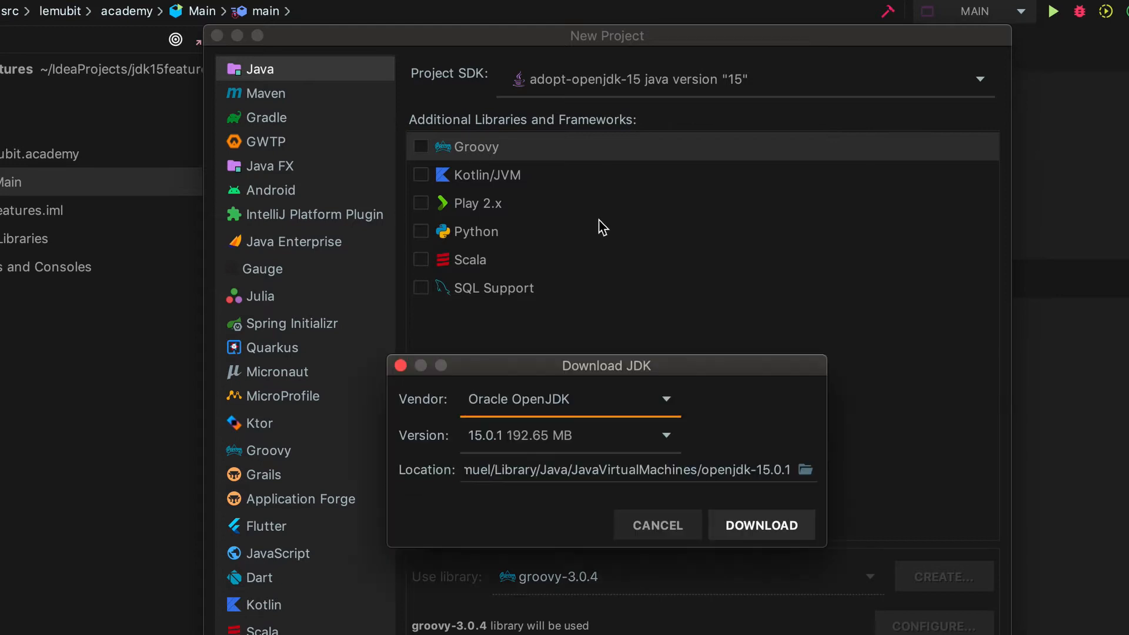
left_click(665, 399)
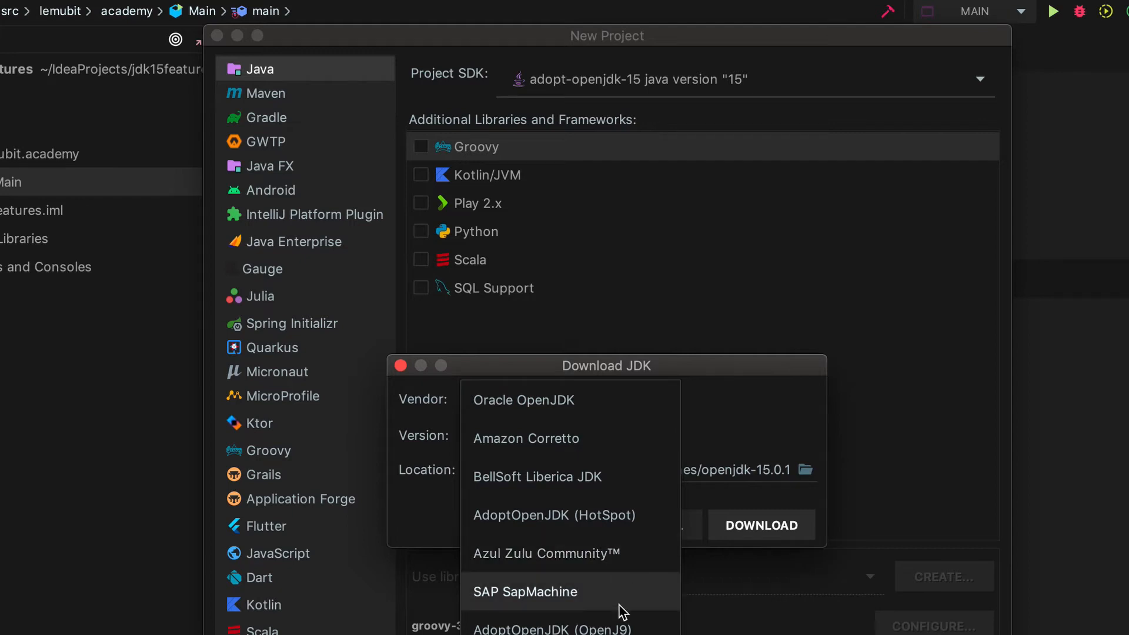
mouse_move(554, 515)
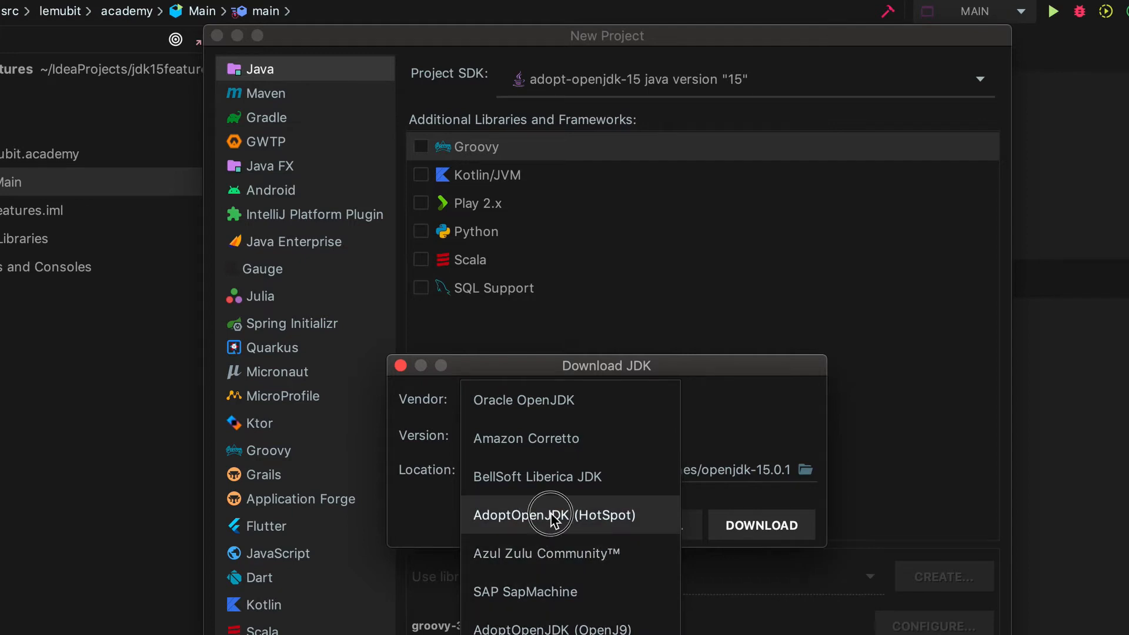
left_click(553, 514)
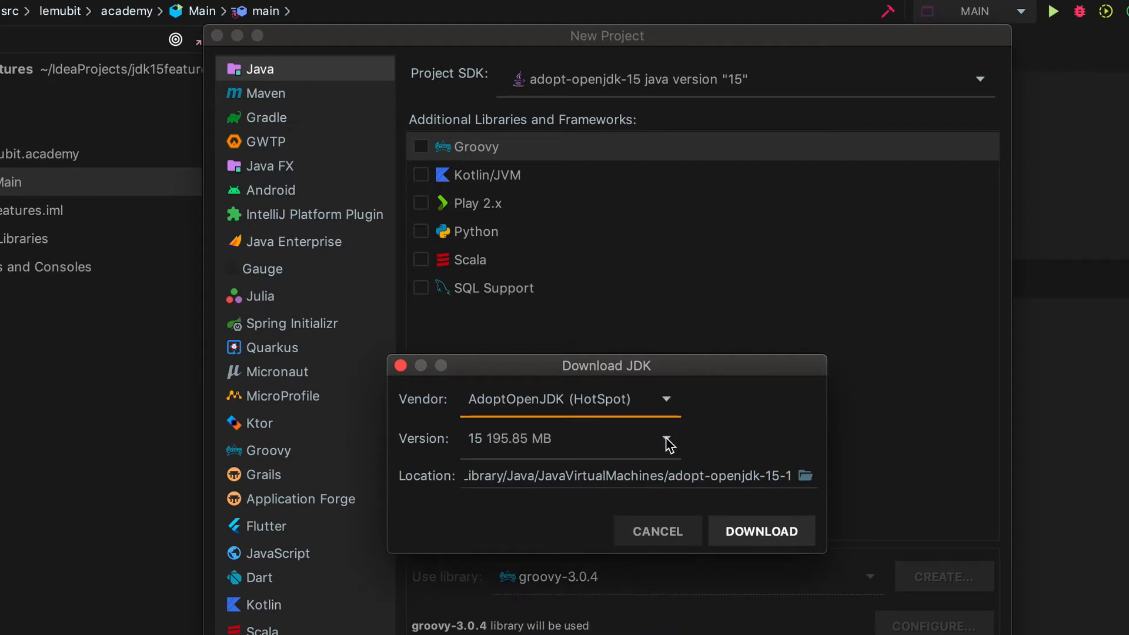
left_click(569, 438)
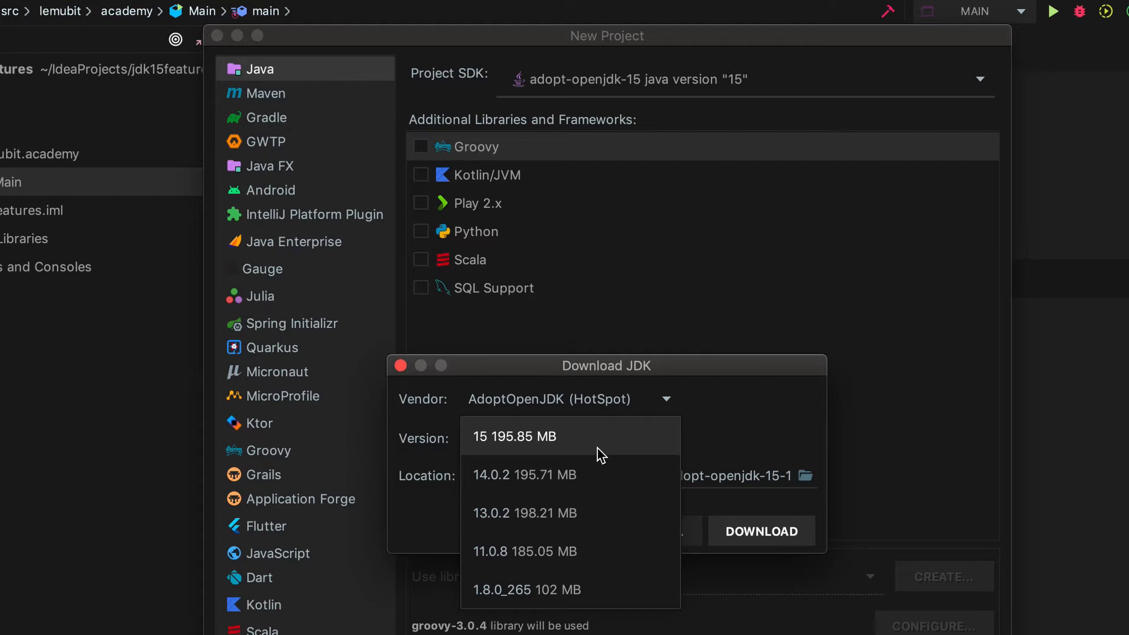
mouse_move(732, 409)
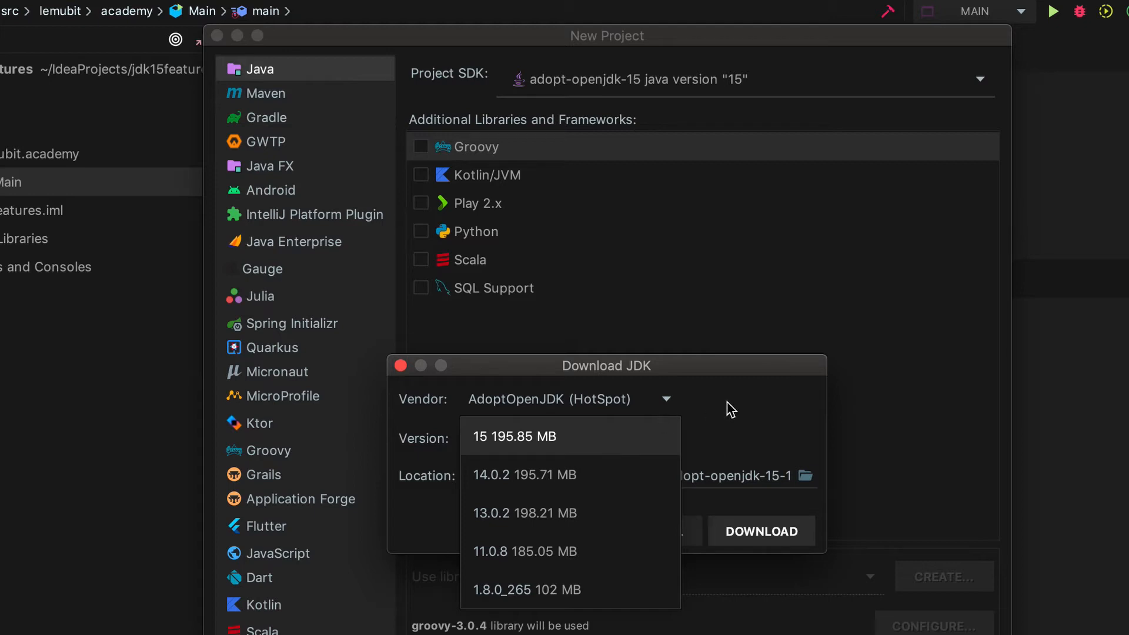
left_click(400, 365)
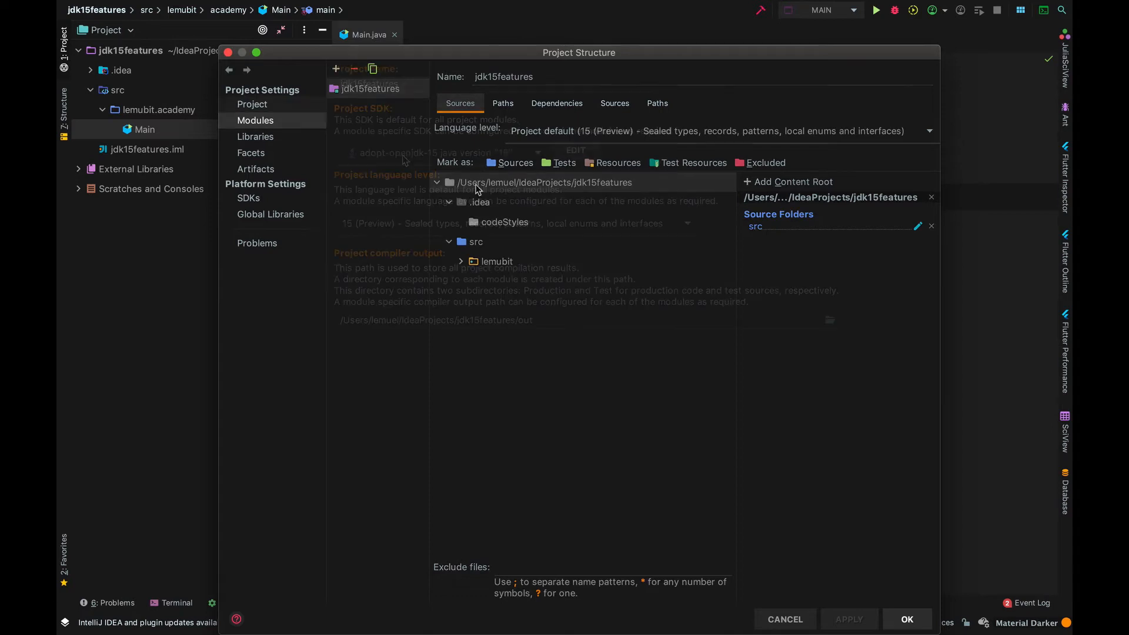
Keep JDK 15 as project SDK and select the 15 (Preview) sealed types language level
left_click(251, 103)
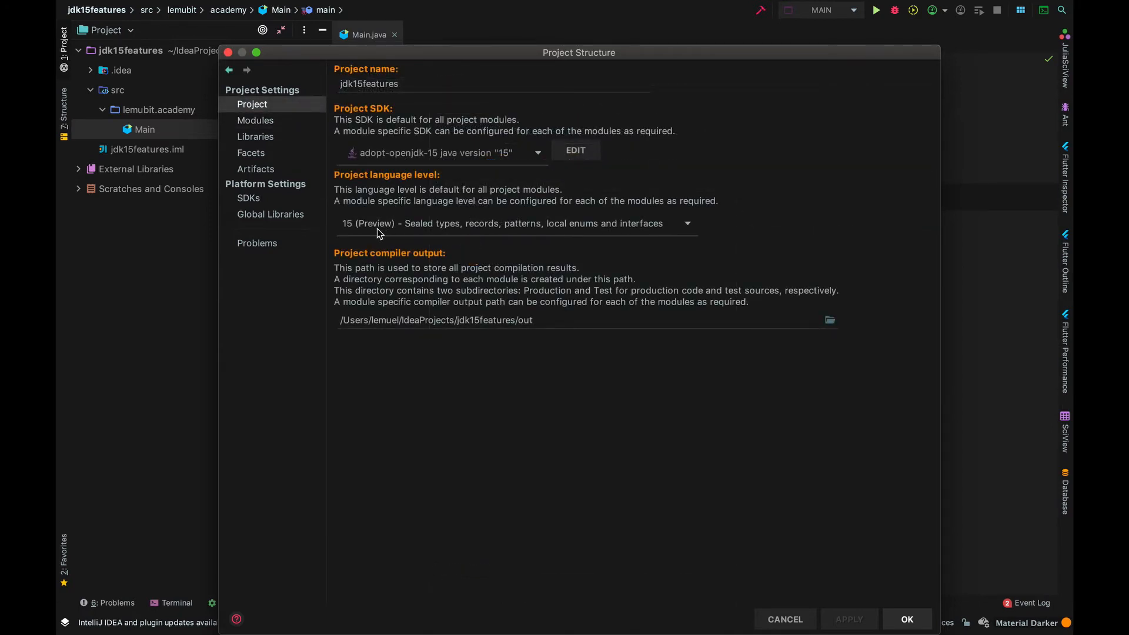
mouse_move(723, 583)
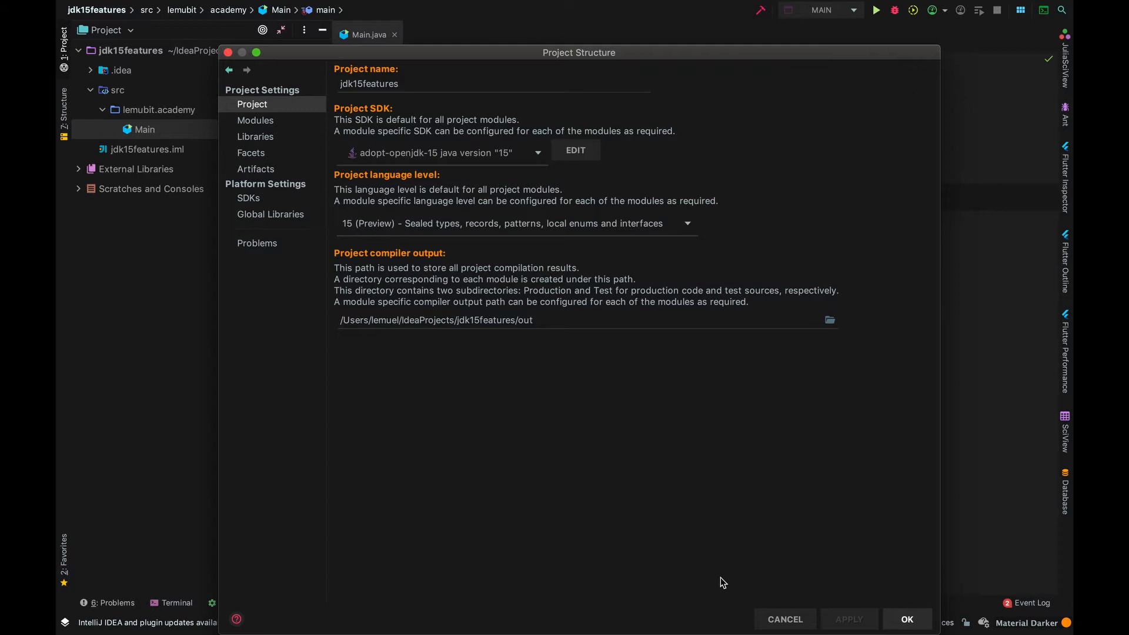
left_click(686, 224)
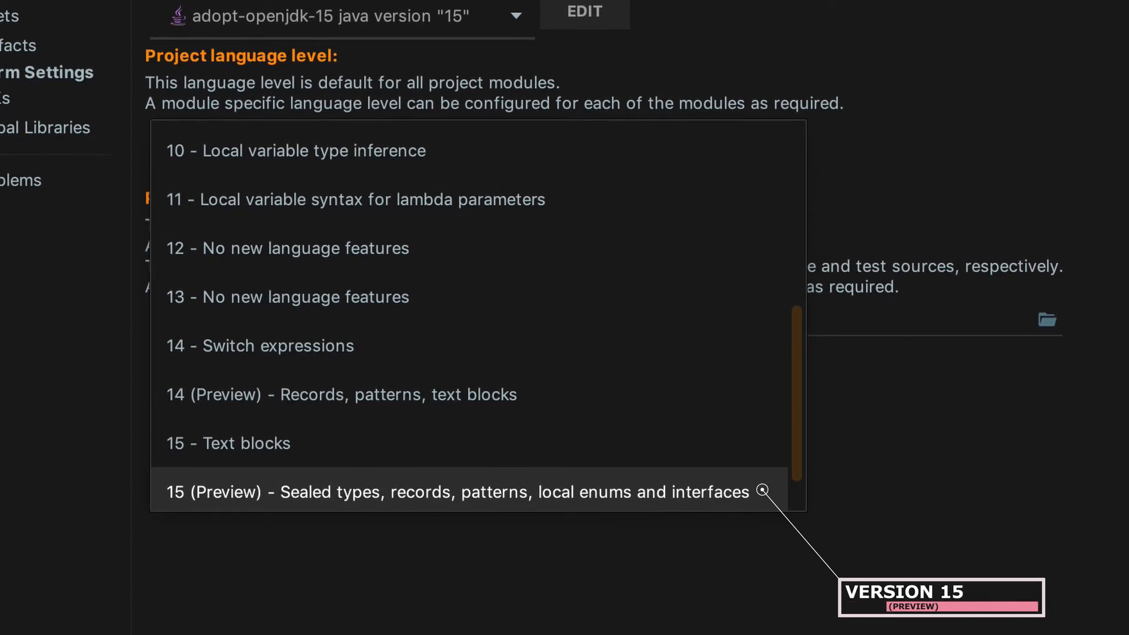
left_click(461, 491)
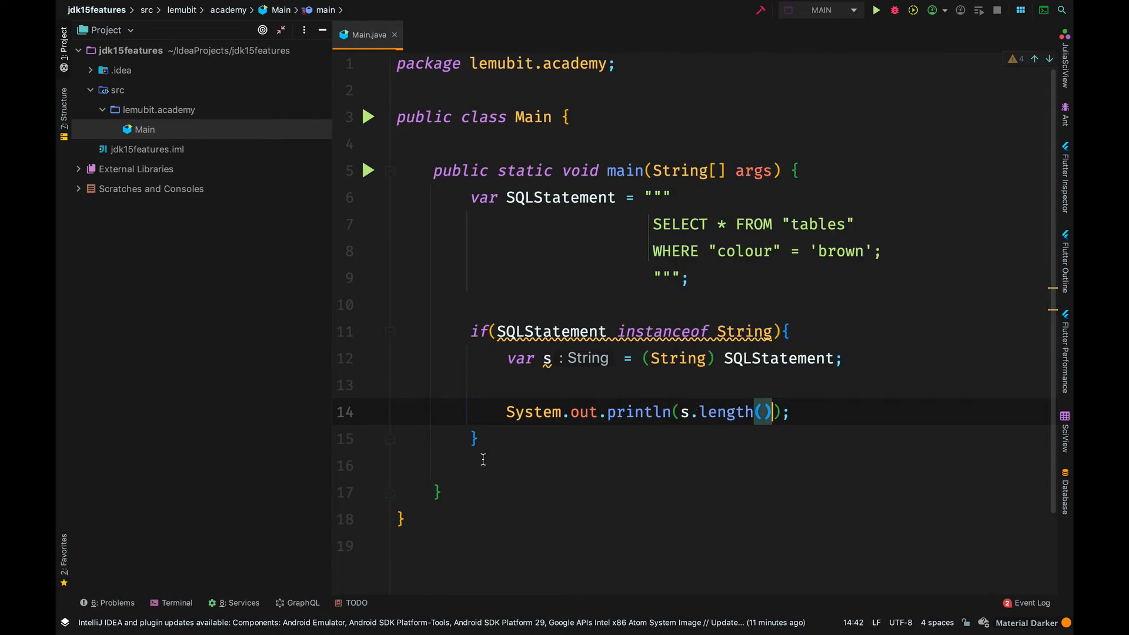
Finish the main method with the SQL text block, instanceof String check, cast and printed length
left_click(477, 465)
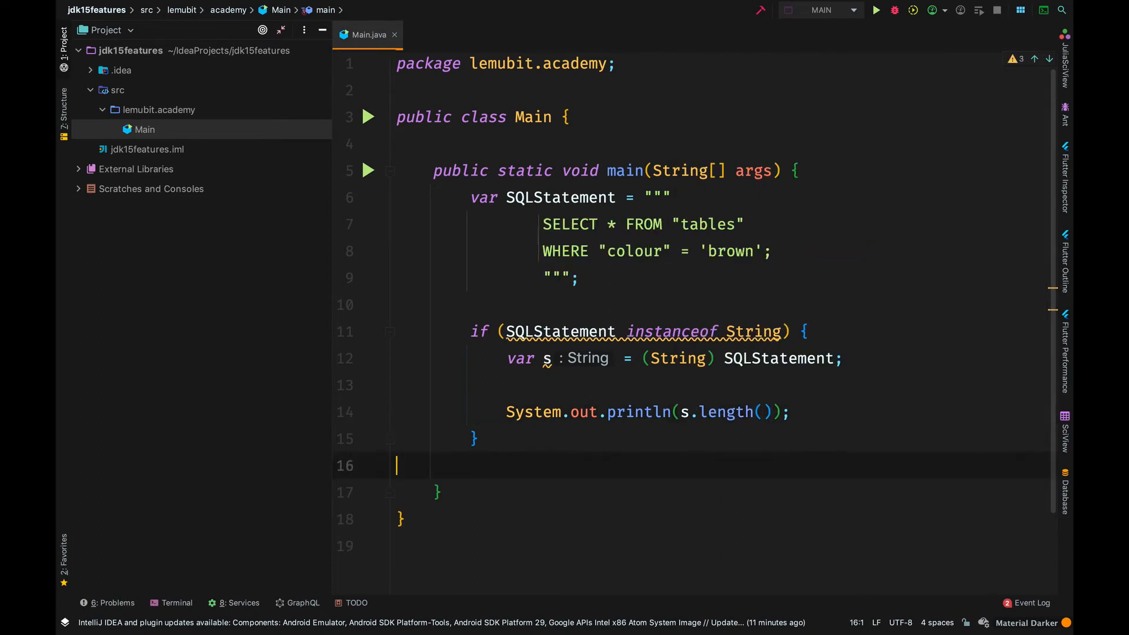
mouse_move(502, 465)
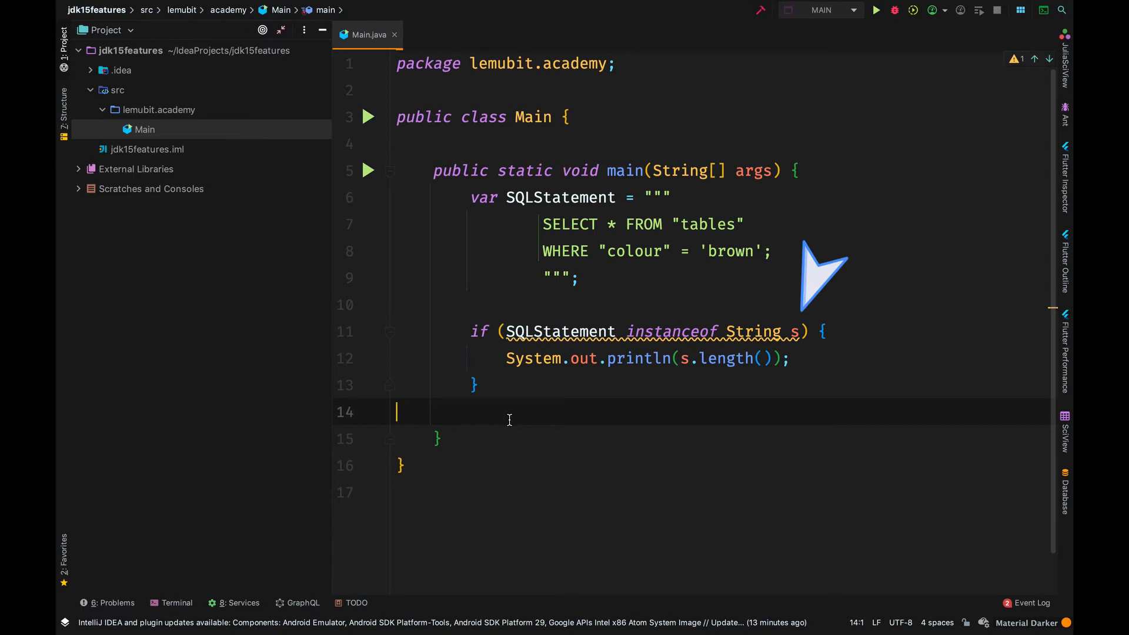
mouse_move(509, 420)
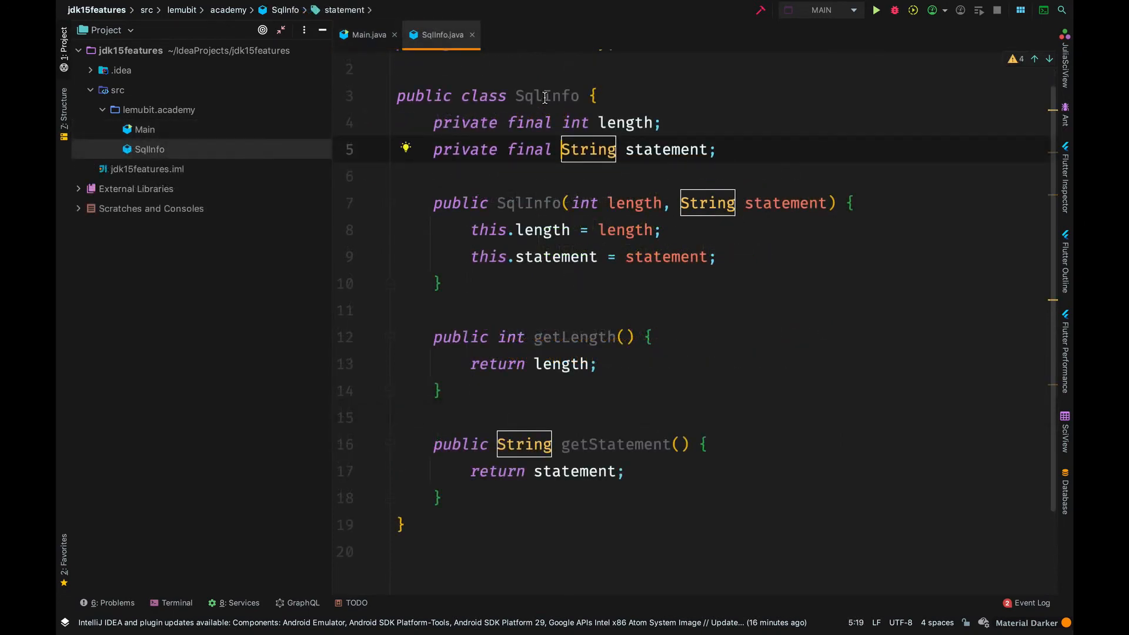
Review the SqlInfo class and return to Main.java
left_click(406, 77)
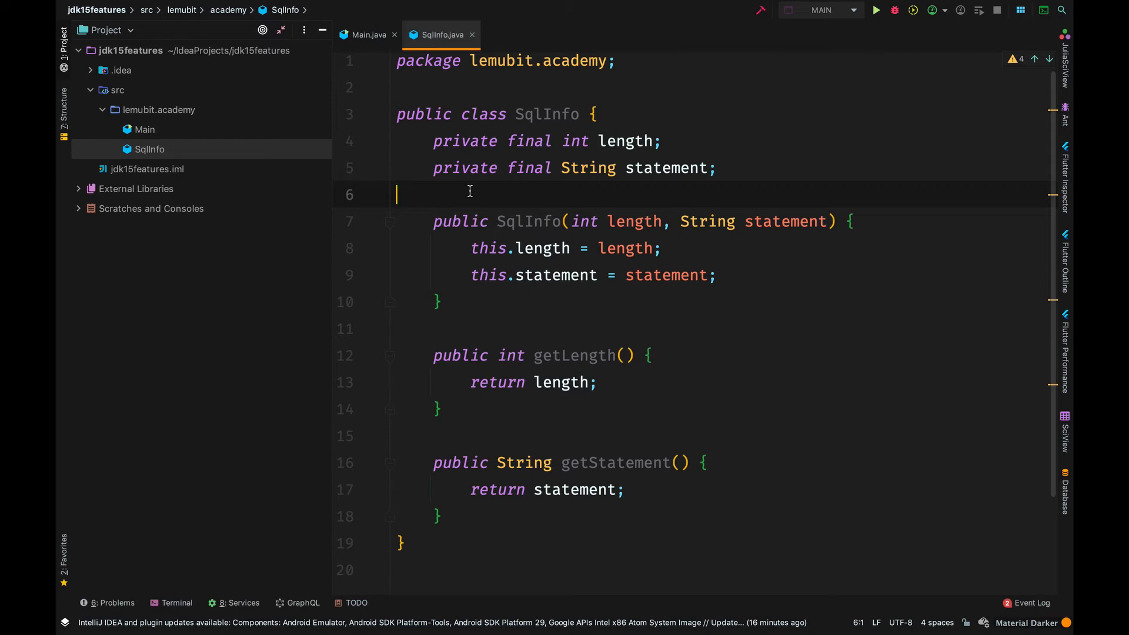
mouse_move(364, 34)
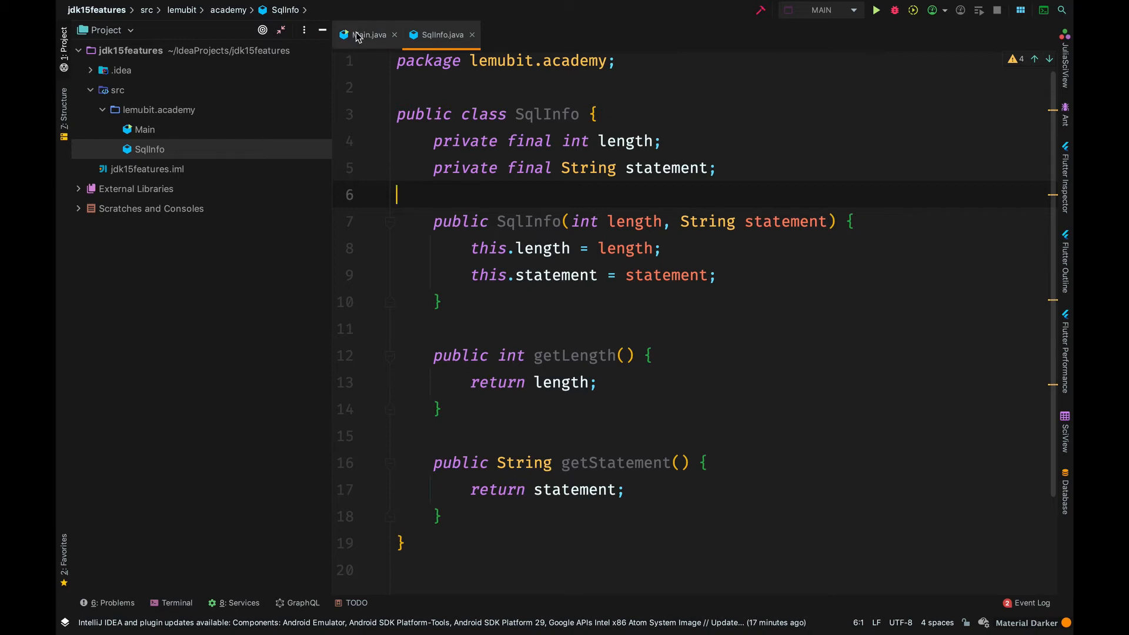
left_click(368, 34)
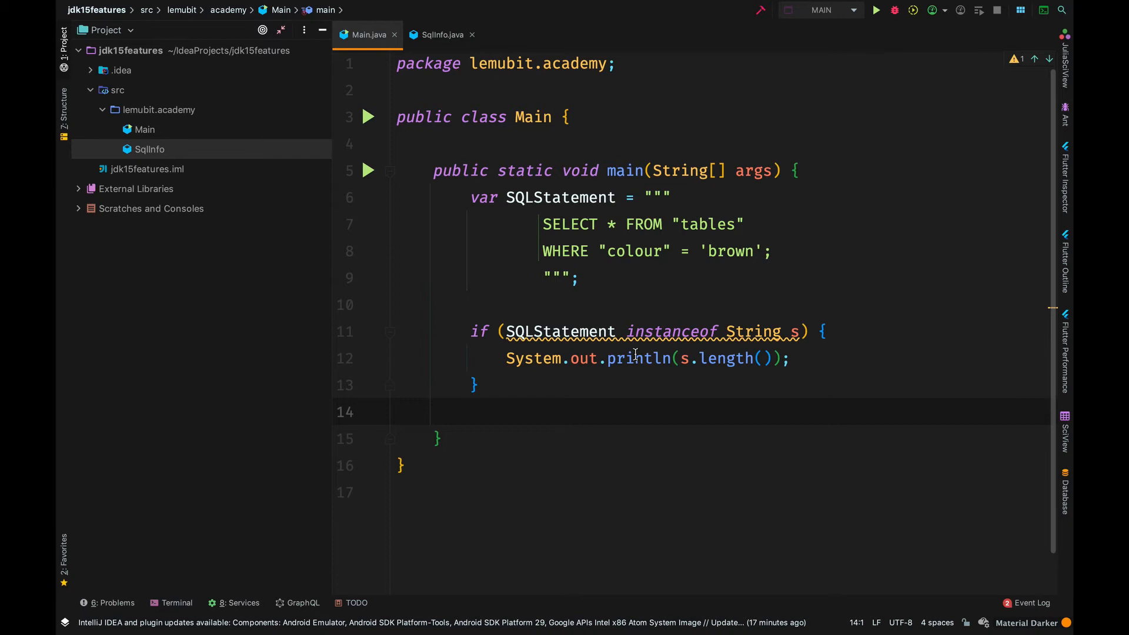
mouse_move(438, 403)
type("var sqlInfo = new SqlInfo(length, ")
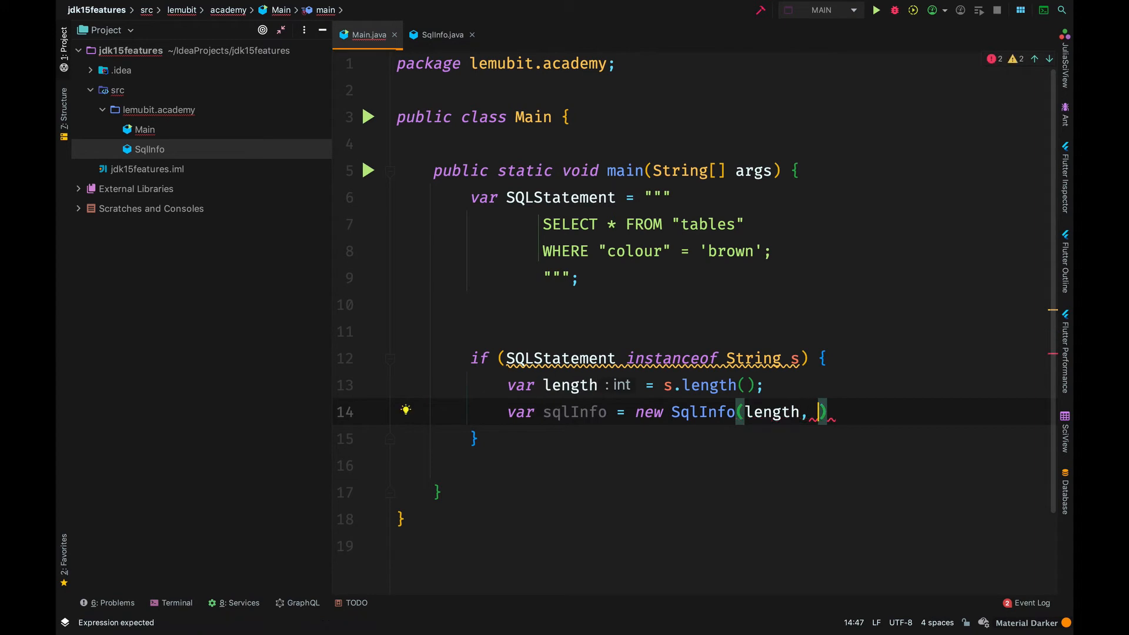
Create sqlInfo as new SqlInfo(length, SQLStatement) inside the if block, then view SqlInfo
type("SQLStatement")
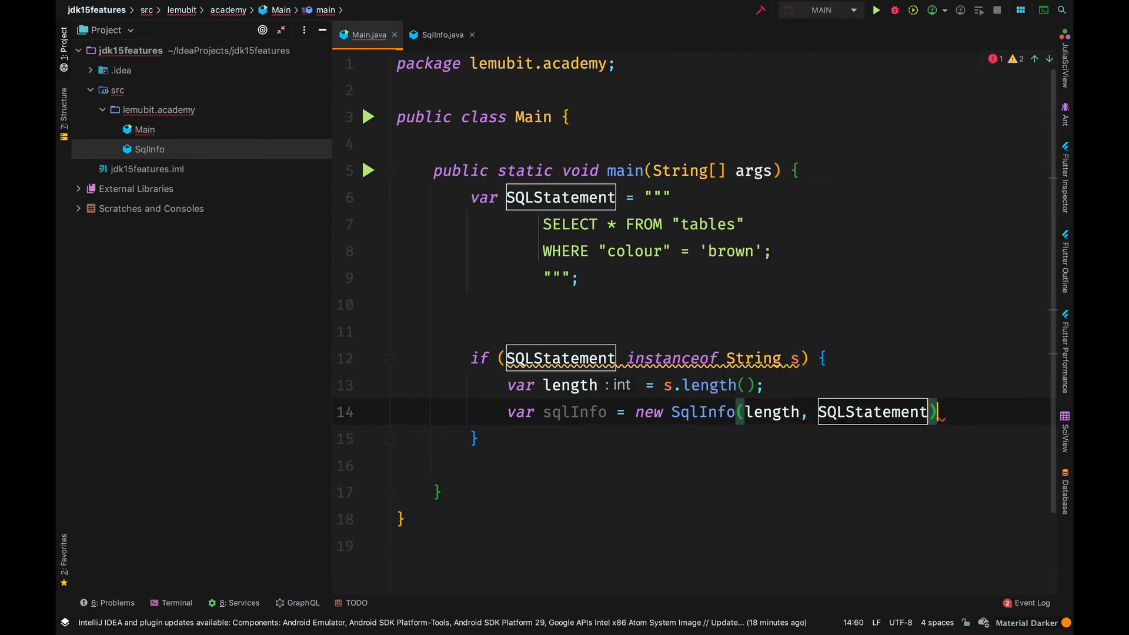
type(";")
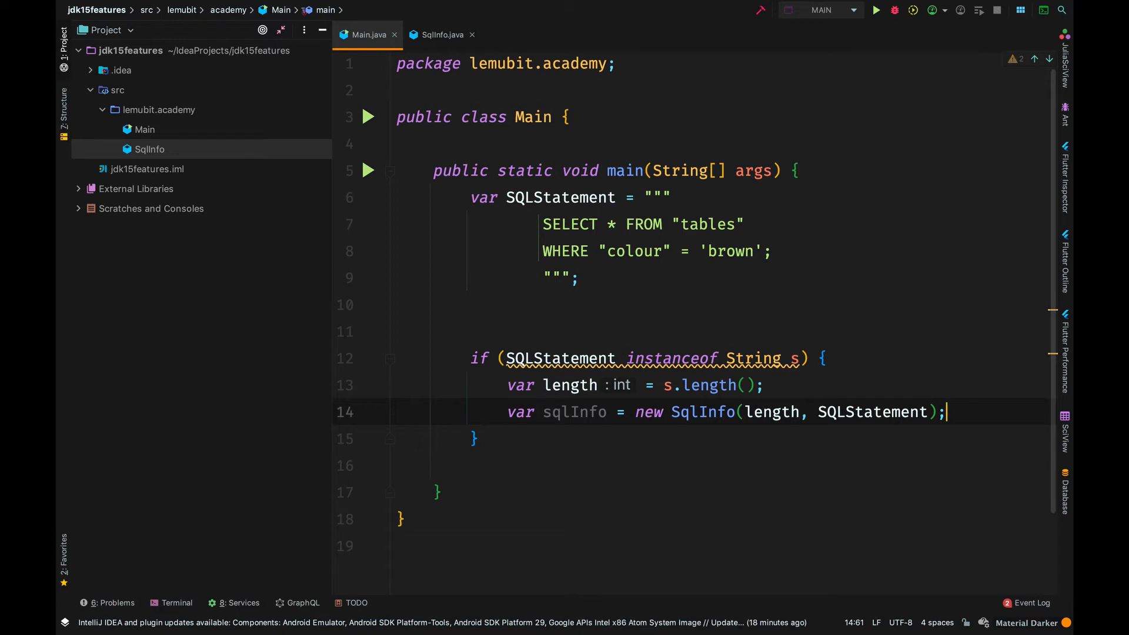
left_click(586, 492)
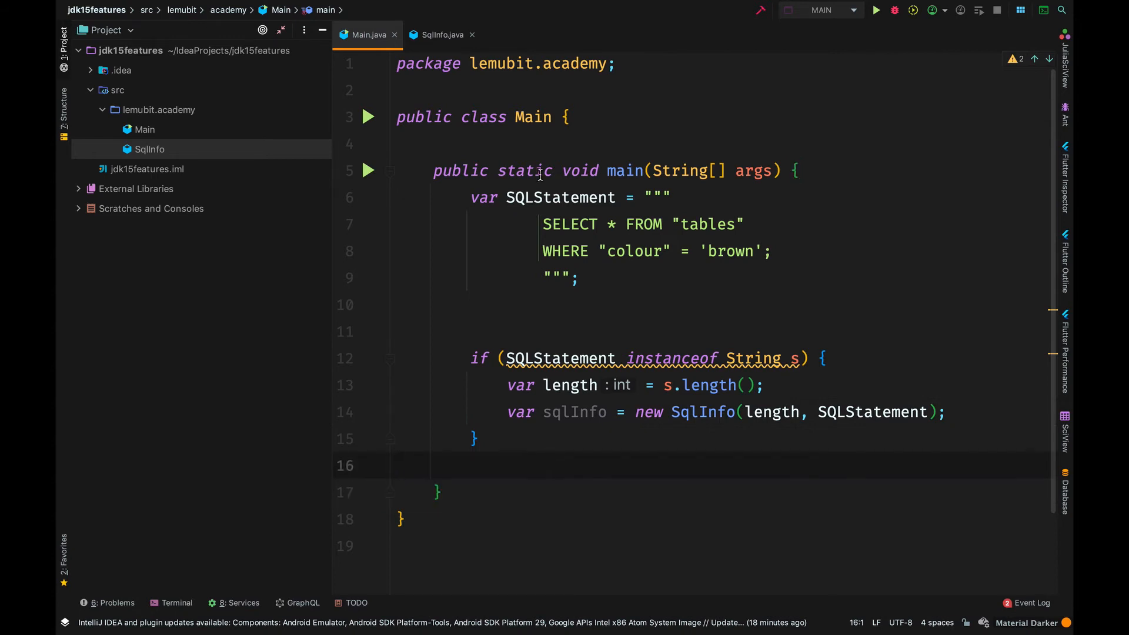
left_click(439, 34)
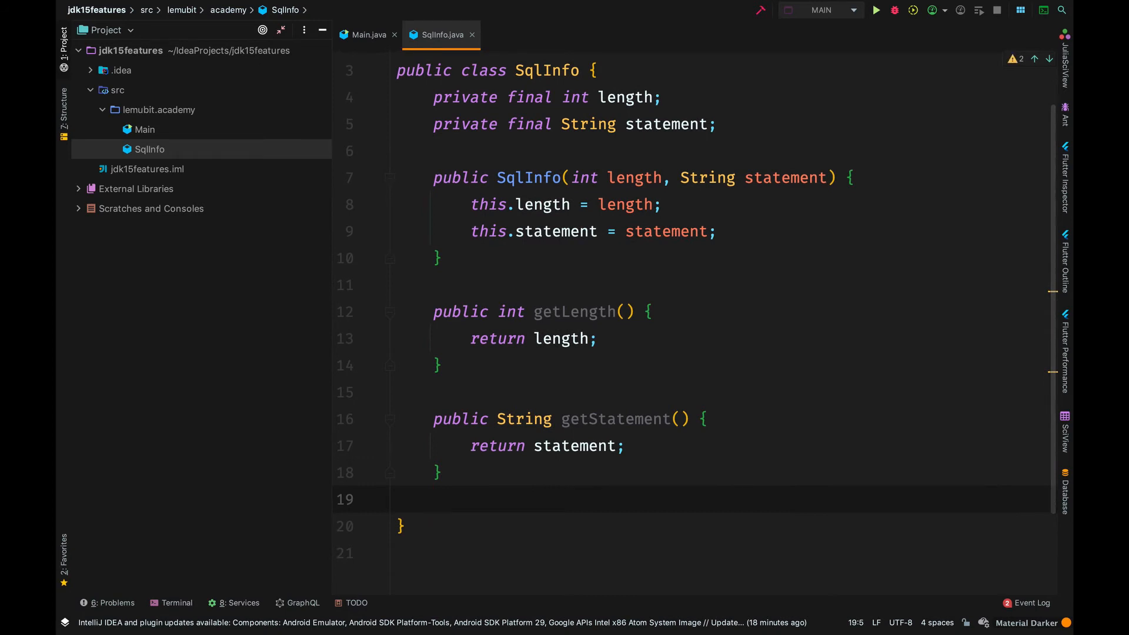
Generate a toString method for SqlInfo after its last getter
left_click(431, 499)
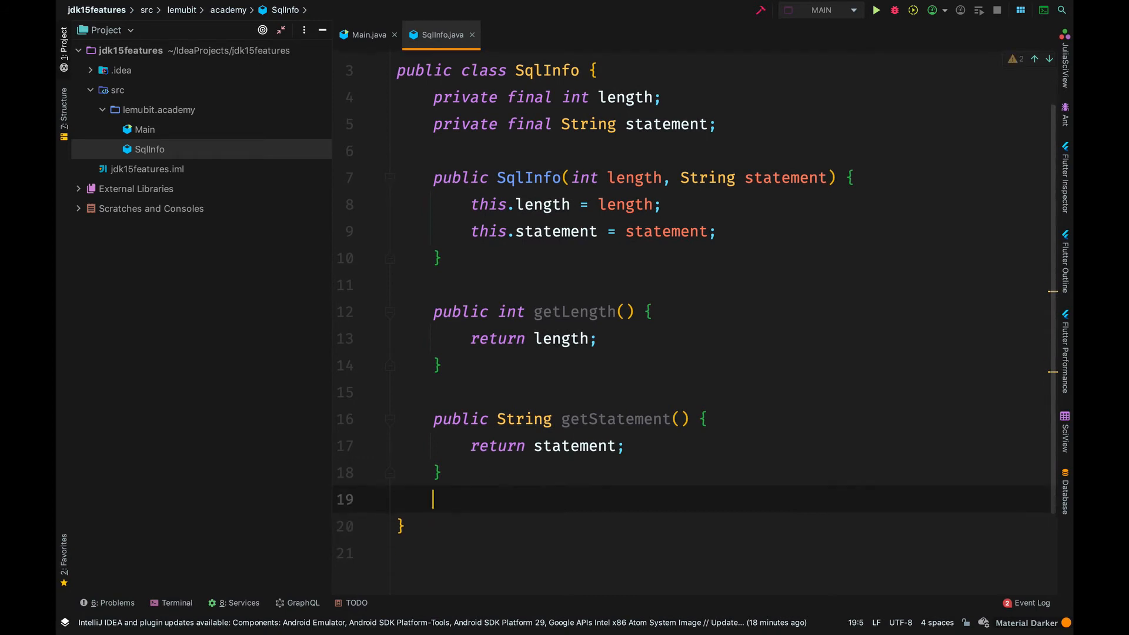
key("enter")
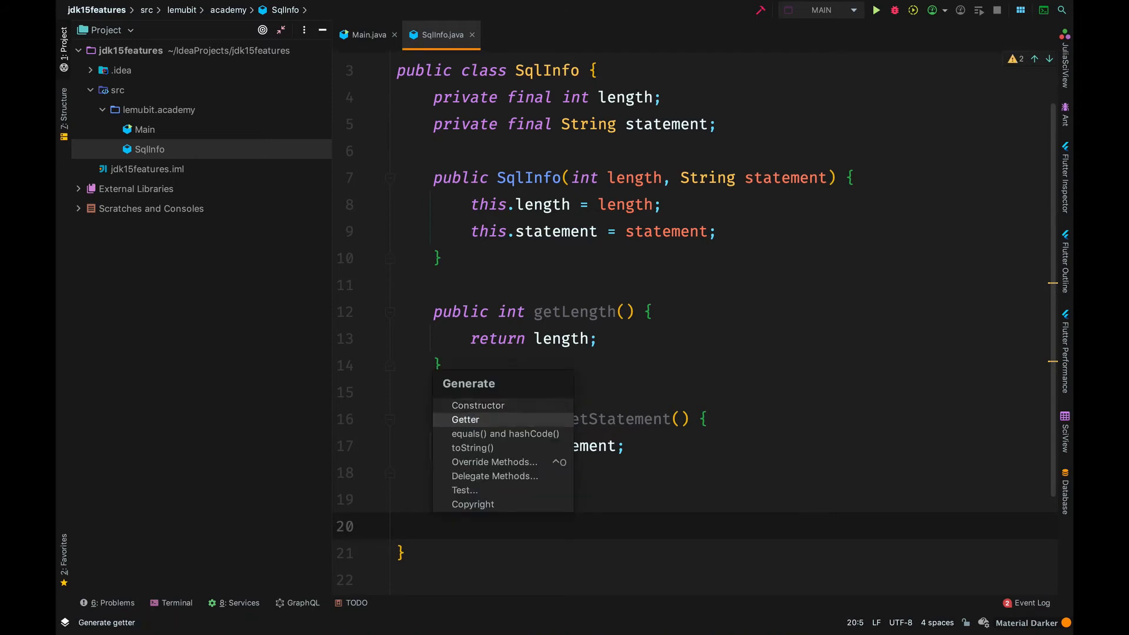
left_click(470, 447)
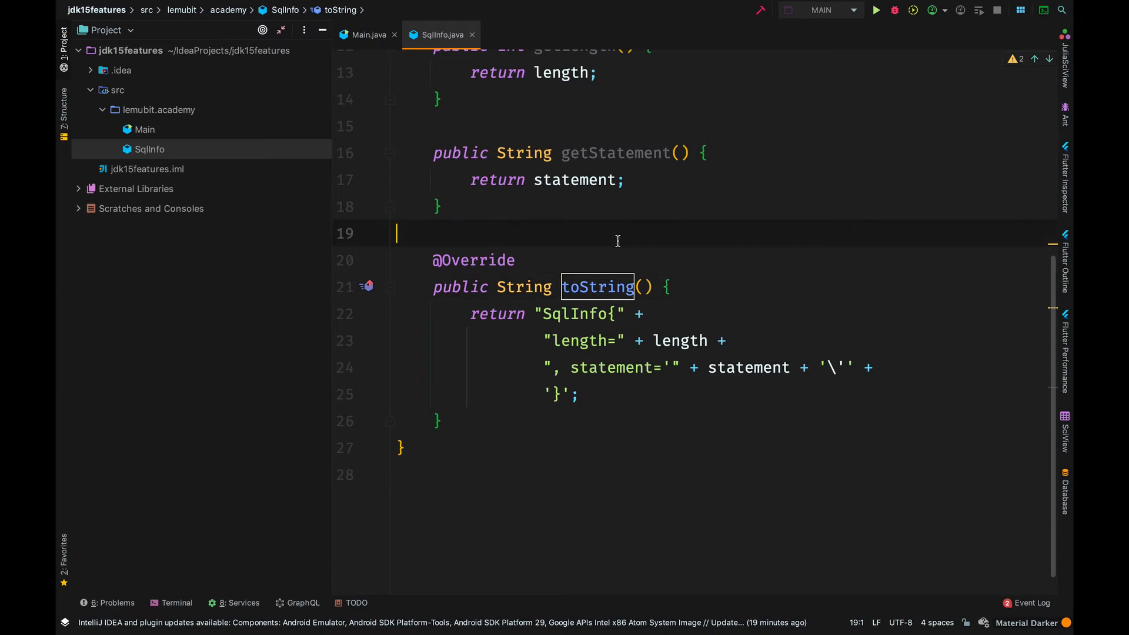
scroll("up", 3)
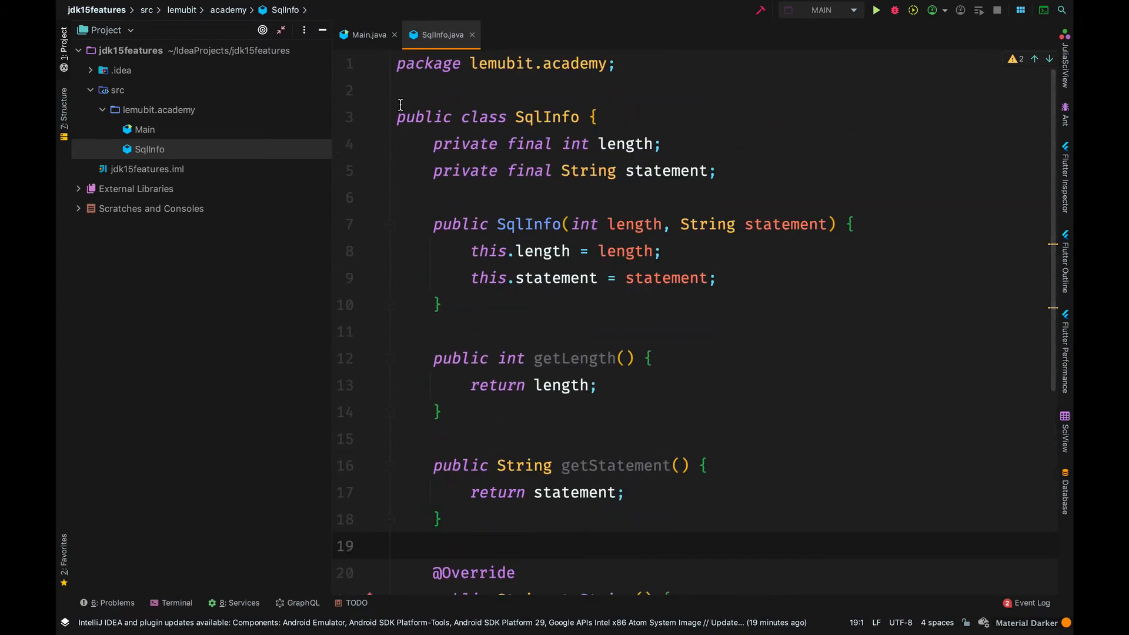
Add System.out.println(sqlInfo) after its creation in Main and build the project
left_click(367, 34)
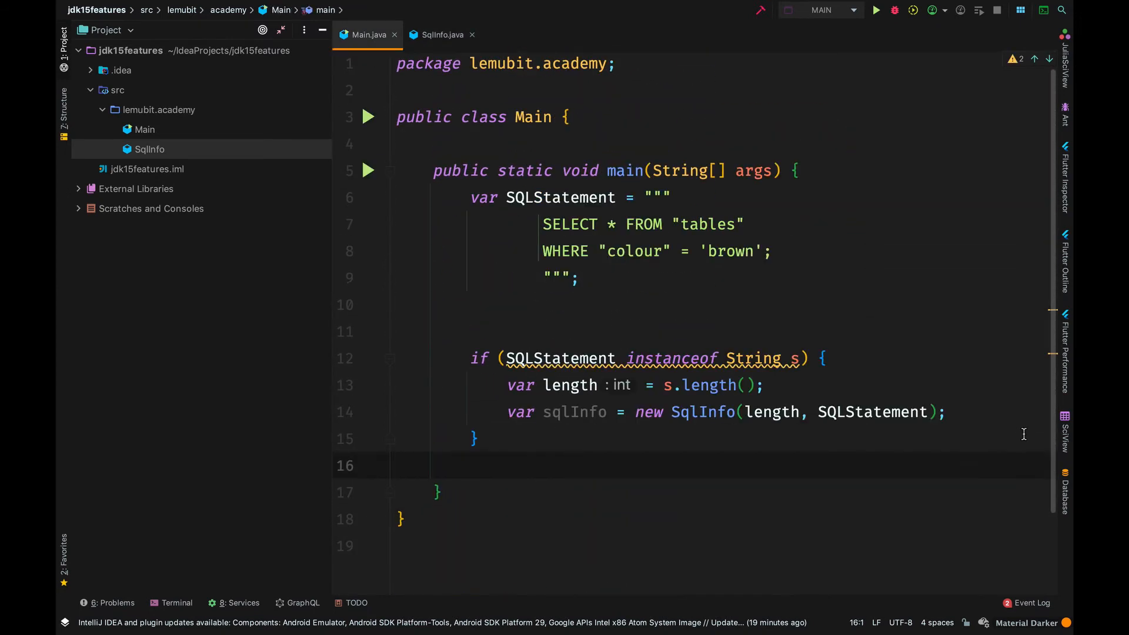
type("sout")
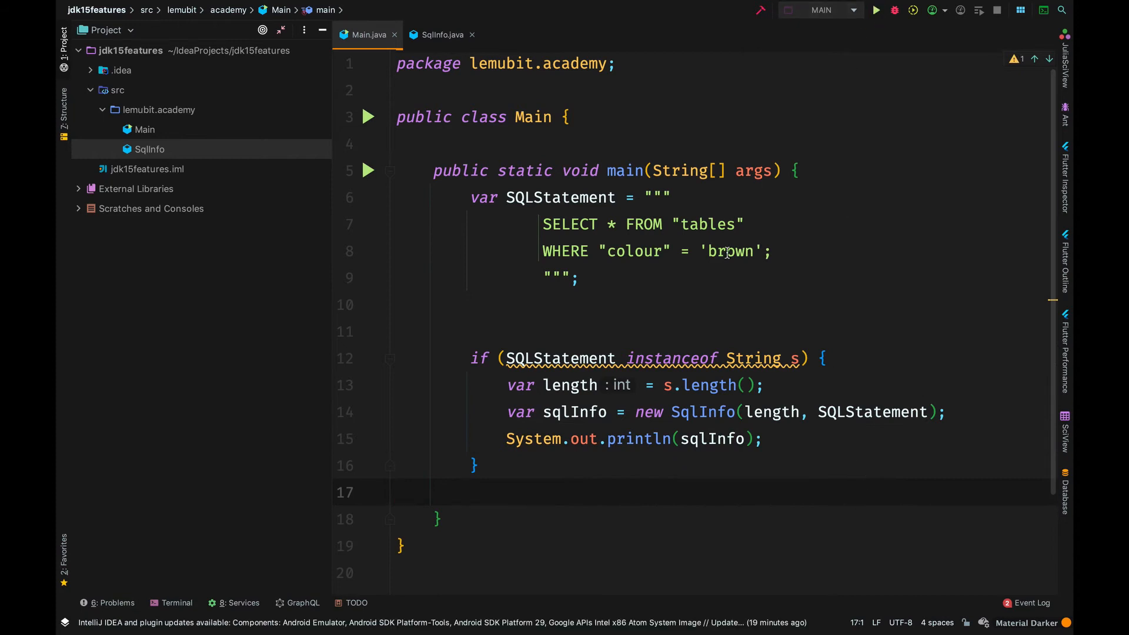
left_click(395, 304)
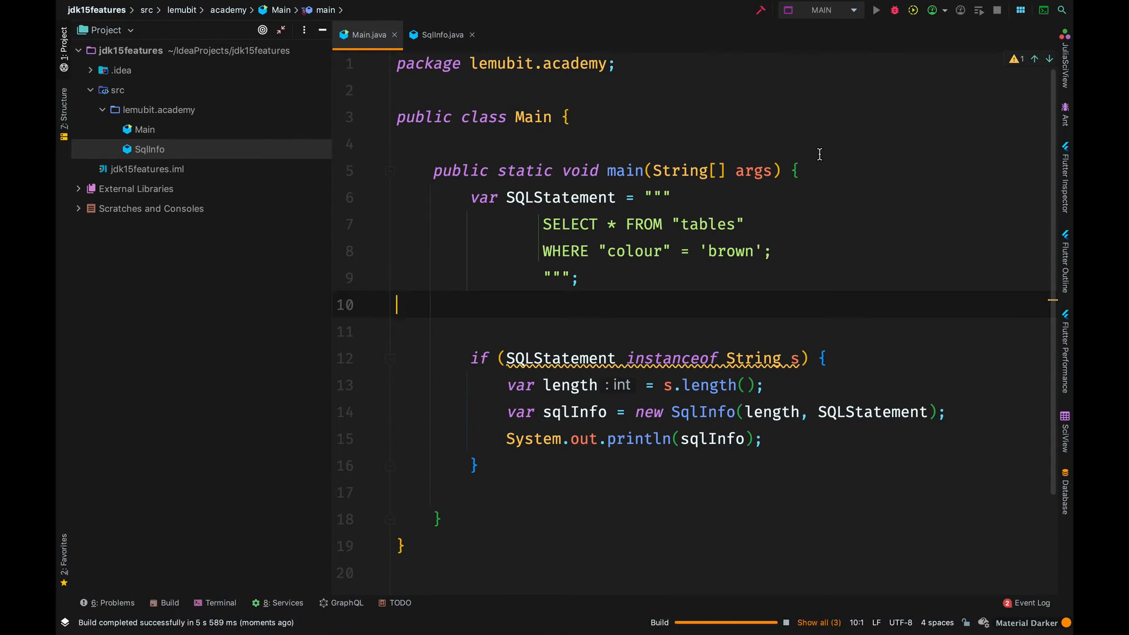
Run Main to print SqlInfo with length 49 and the query, then view SqlInfo
left_click(875, 9)
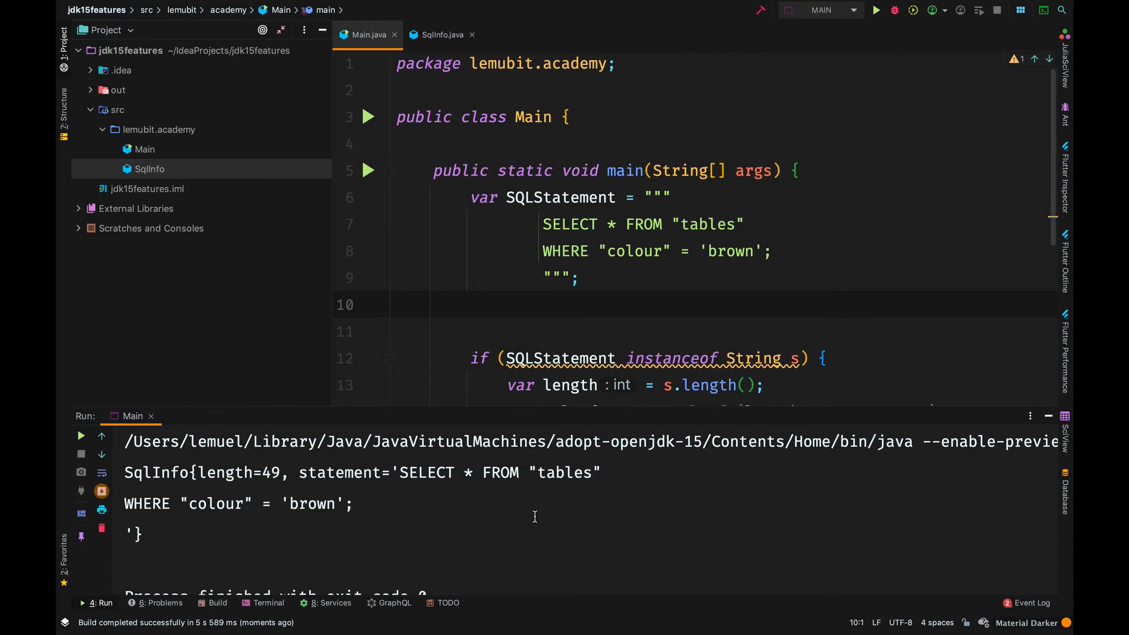
left_click(439, 34)
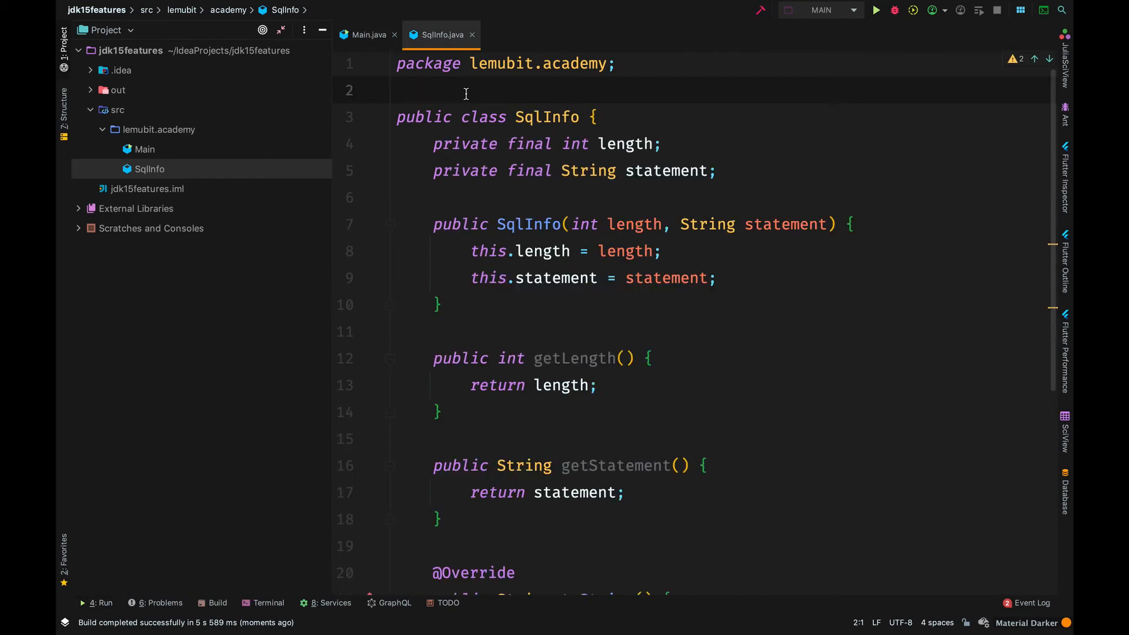
Replace class with record so SqlInfo becomes record SqlInfo(int length, String statement), then return to Main
double_click(482, 116)
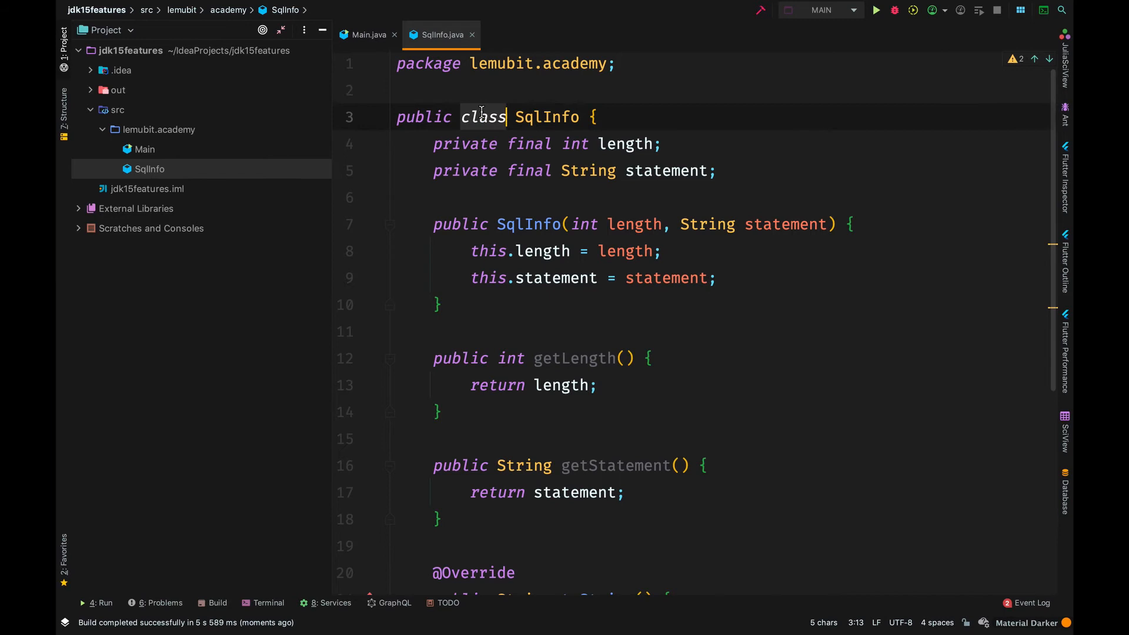
type("record")
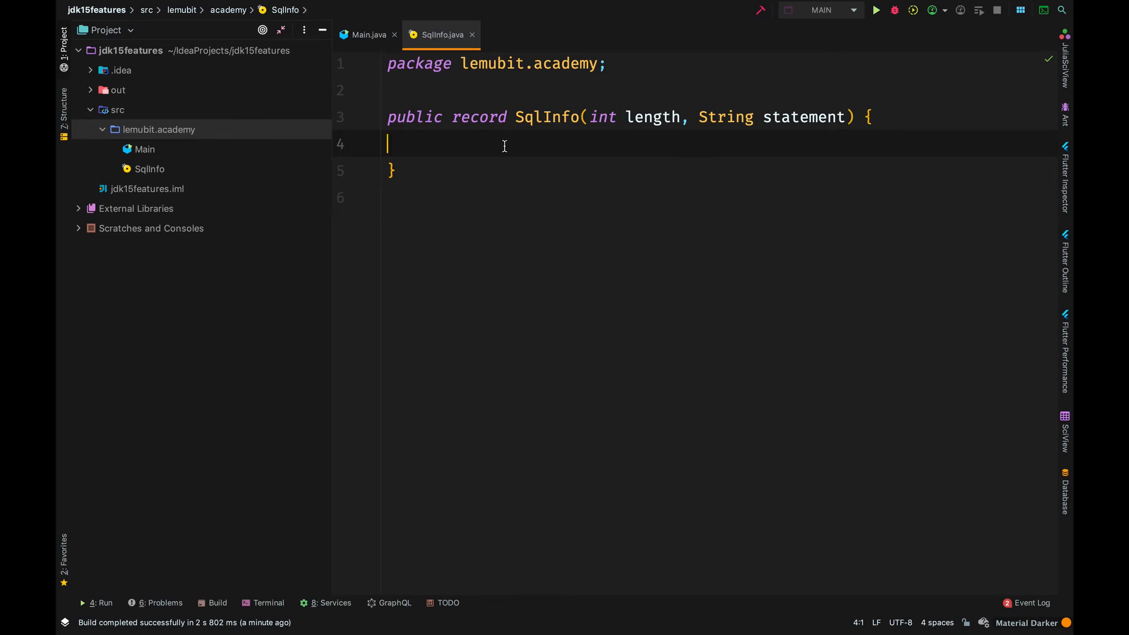
left_click(367, 34)
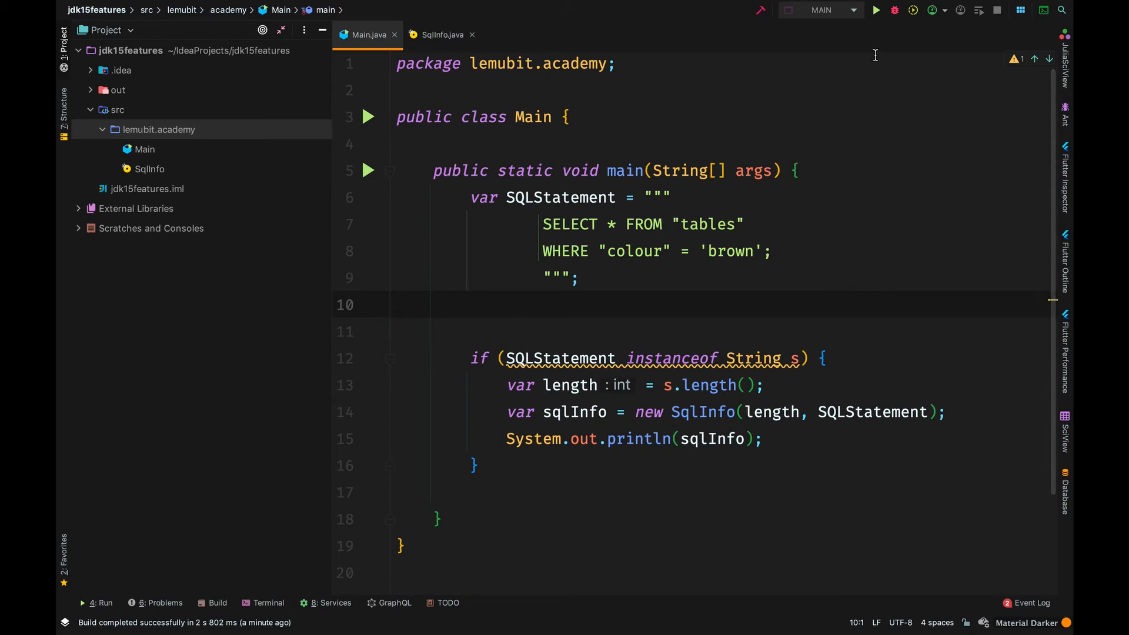
Run Main so the record prints SqlInfo[length=49, statement=…]
left_click(875, 11)
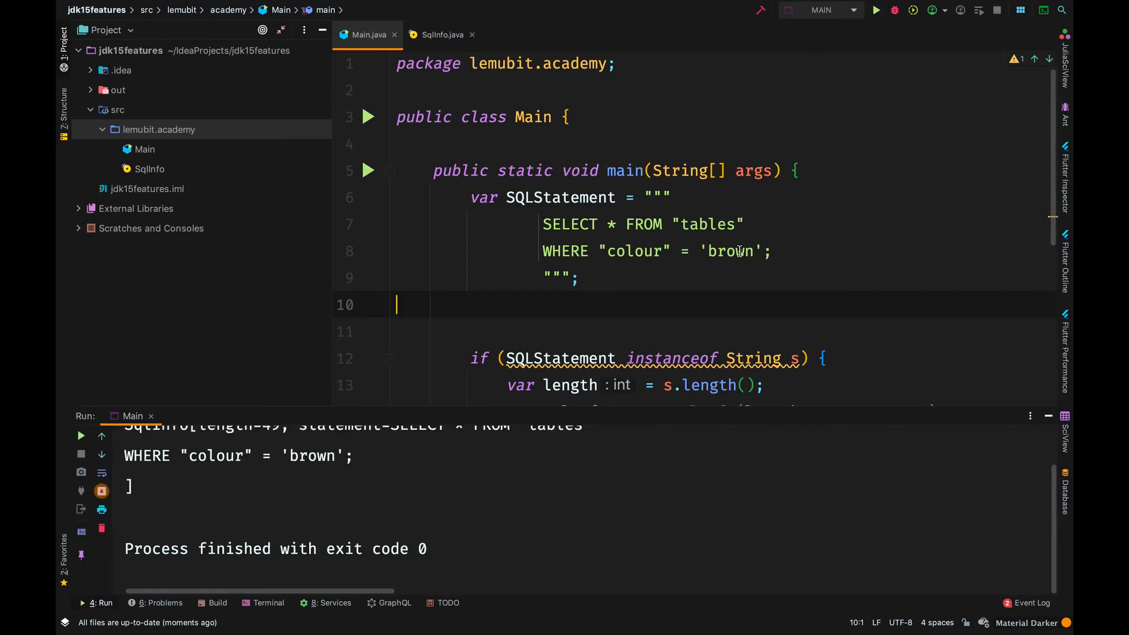
scroll("down", 3)
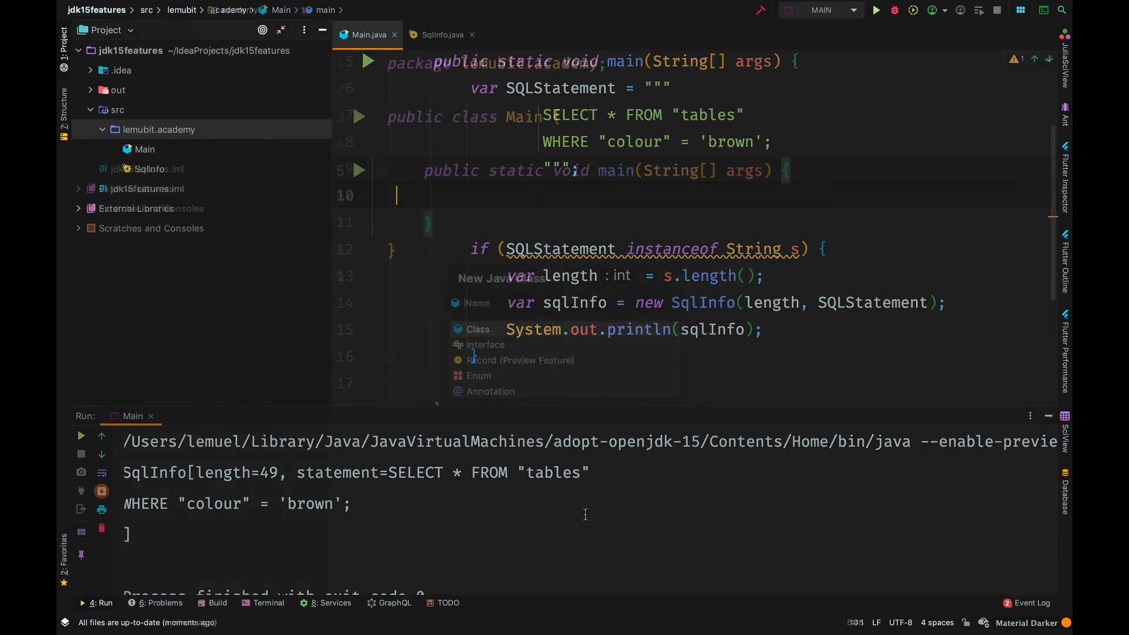
Create new Java classes Vehicle, Car and Ship in the lemubit.academy package
left_click(478, 330)
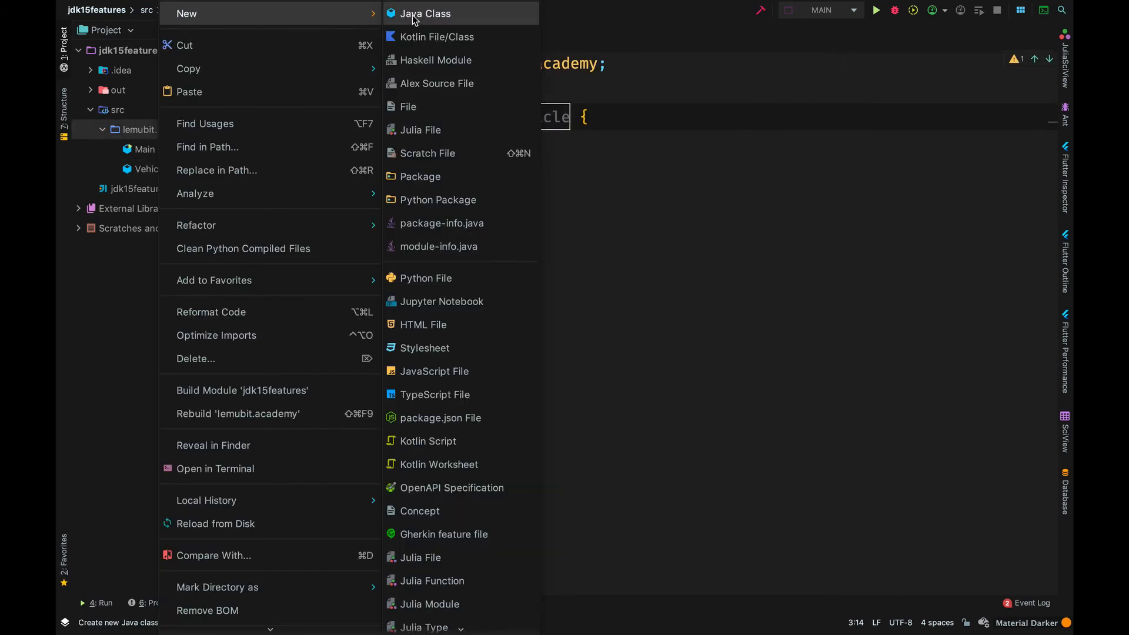
left_click(424, 13)
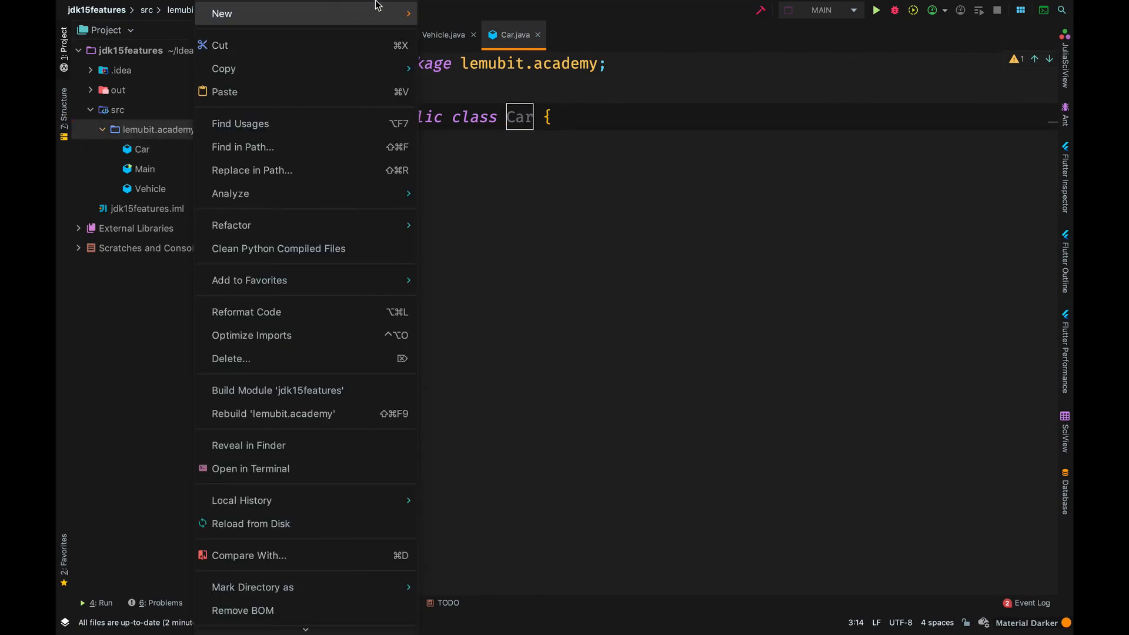
left_click(221, 13)
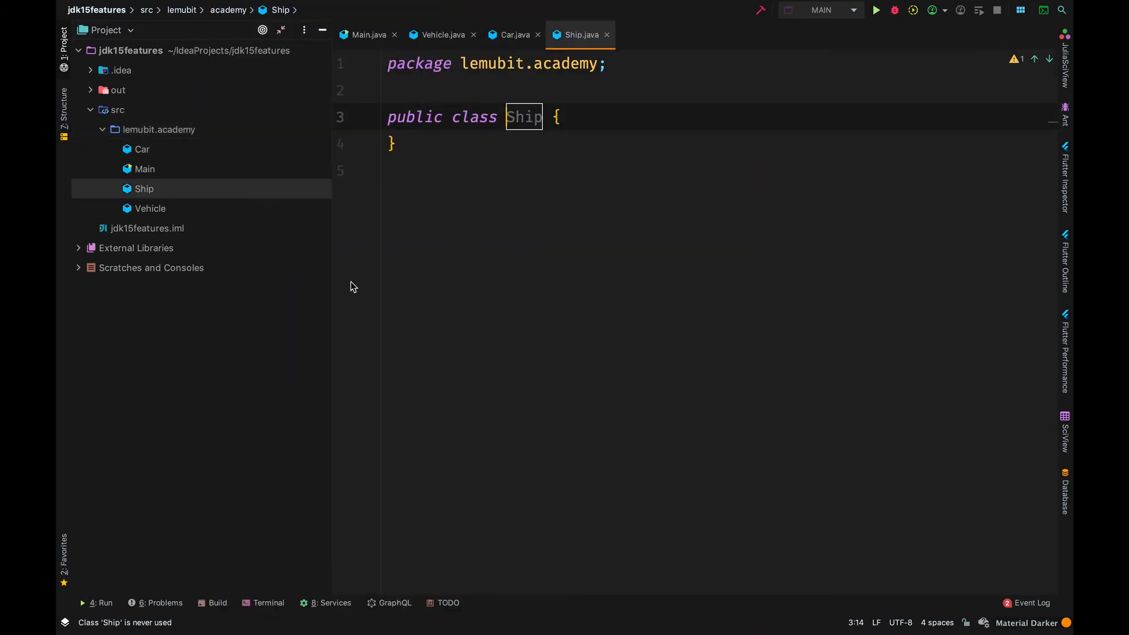
mouse_move(181, 210)
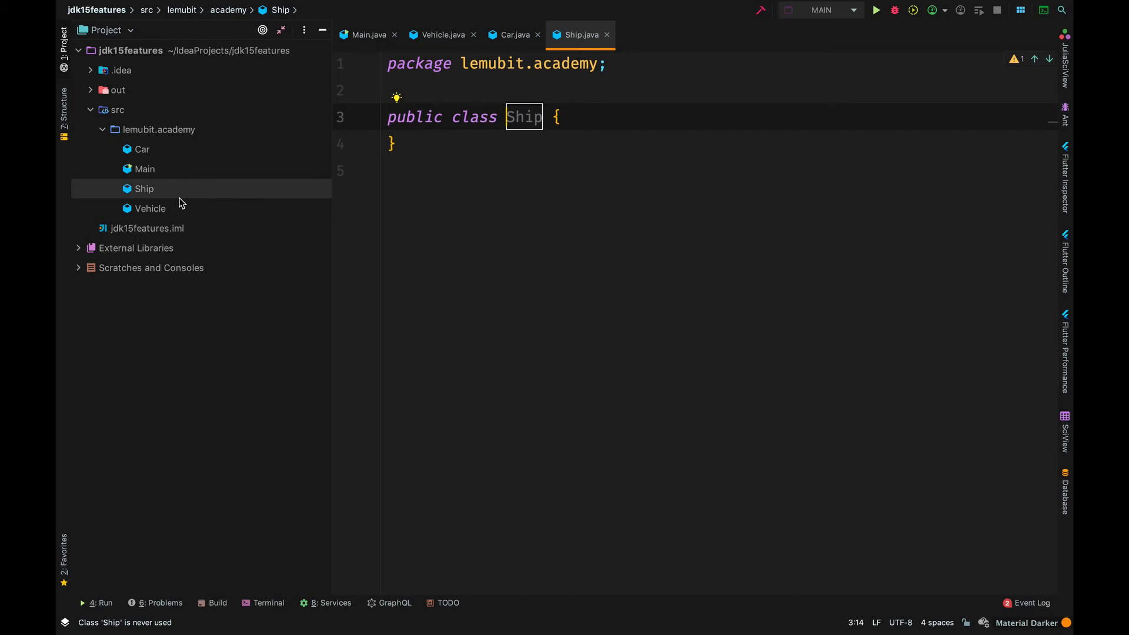
mouse_move(177, 179)
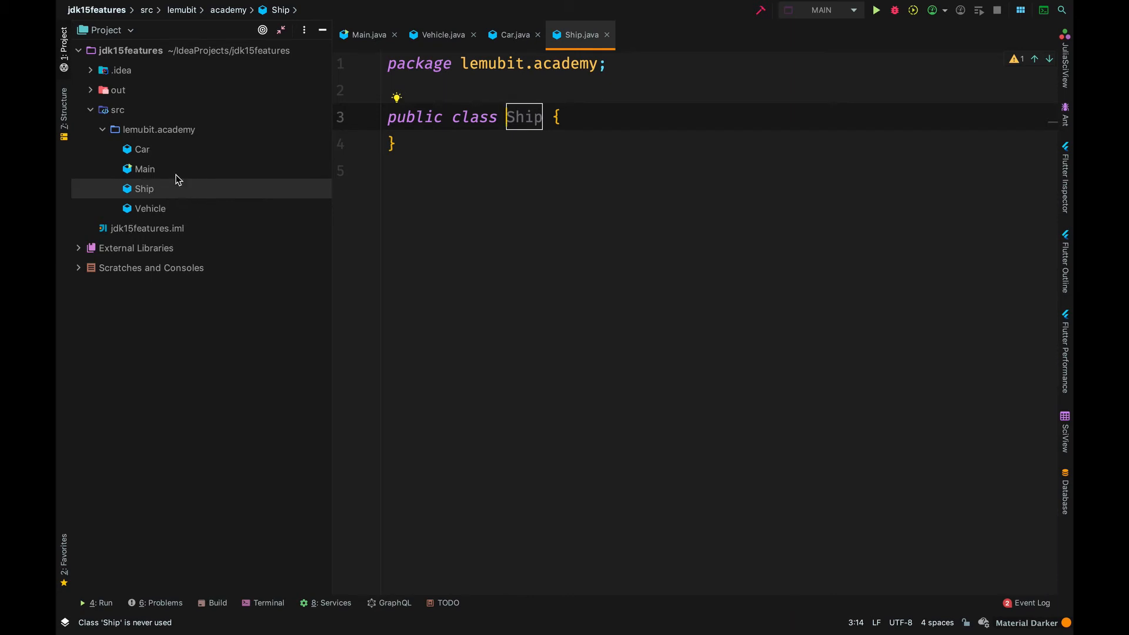
mouse_move(160, 213)
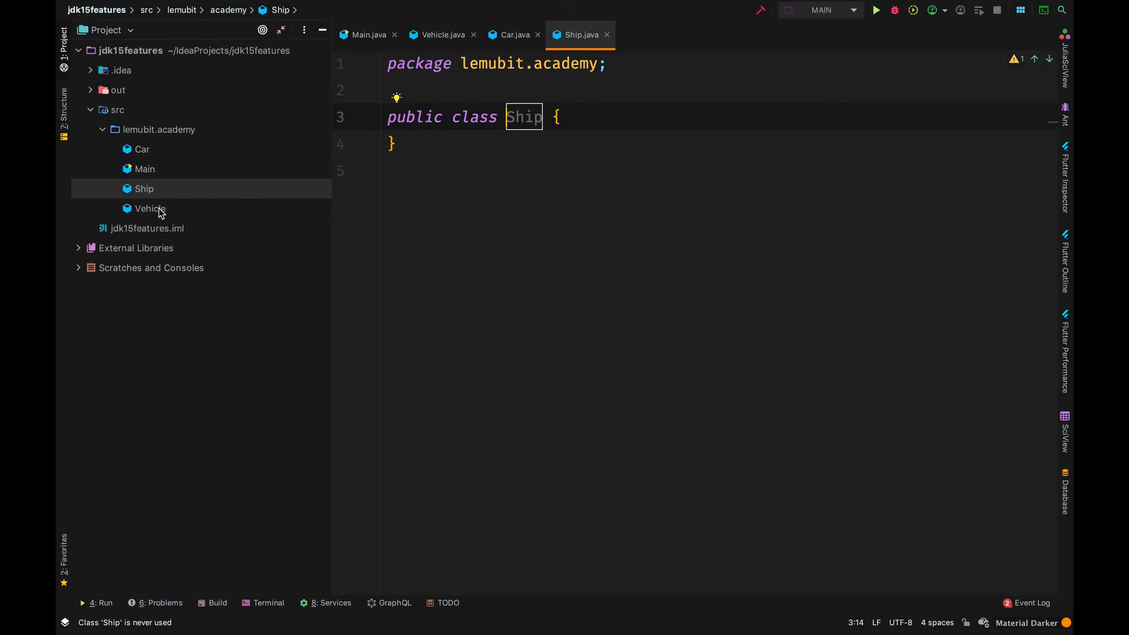
Declare 'class Car extends Vehicle' in Car.java
left_click(143, 149)
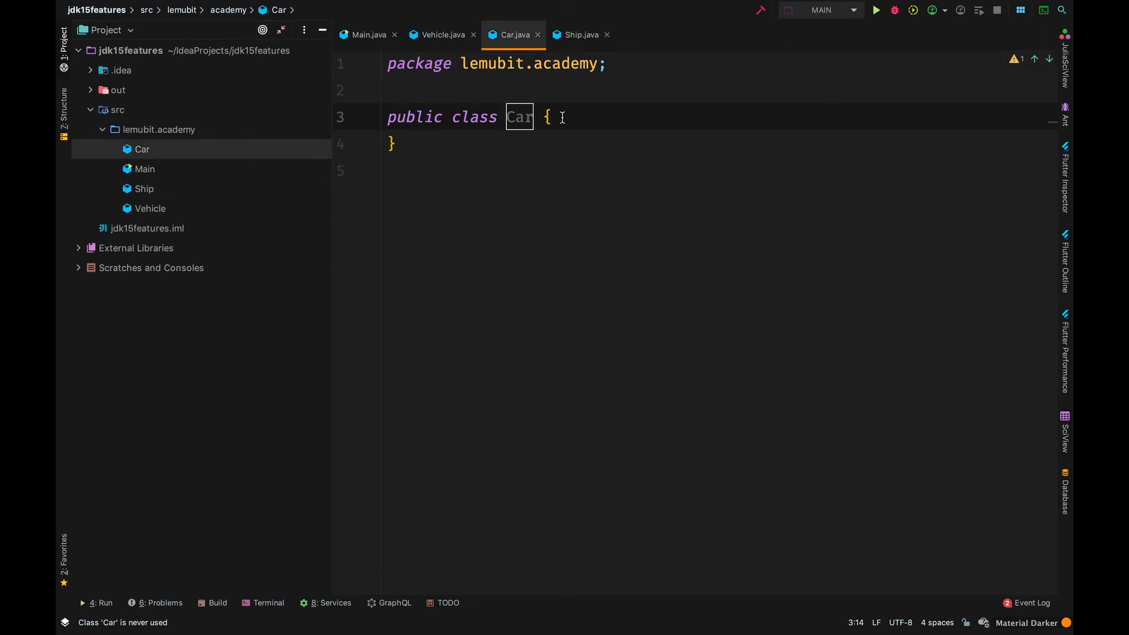
type("extends")
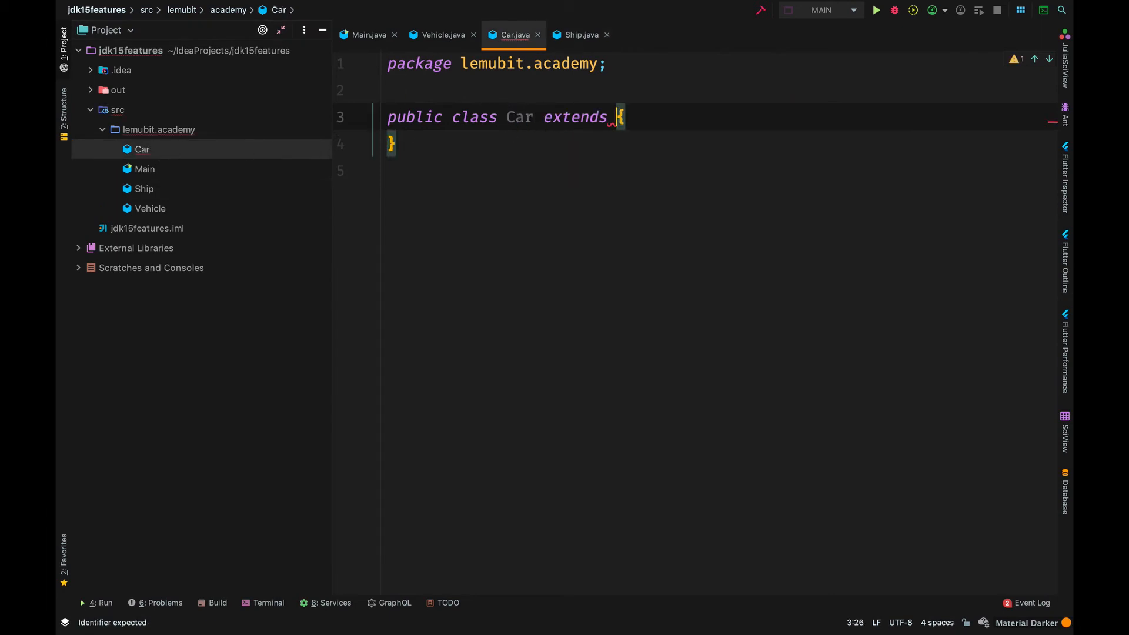
type("Vehicle")
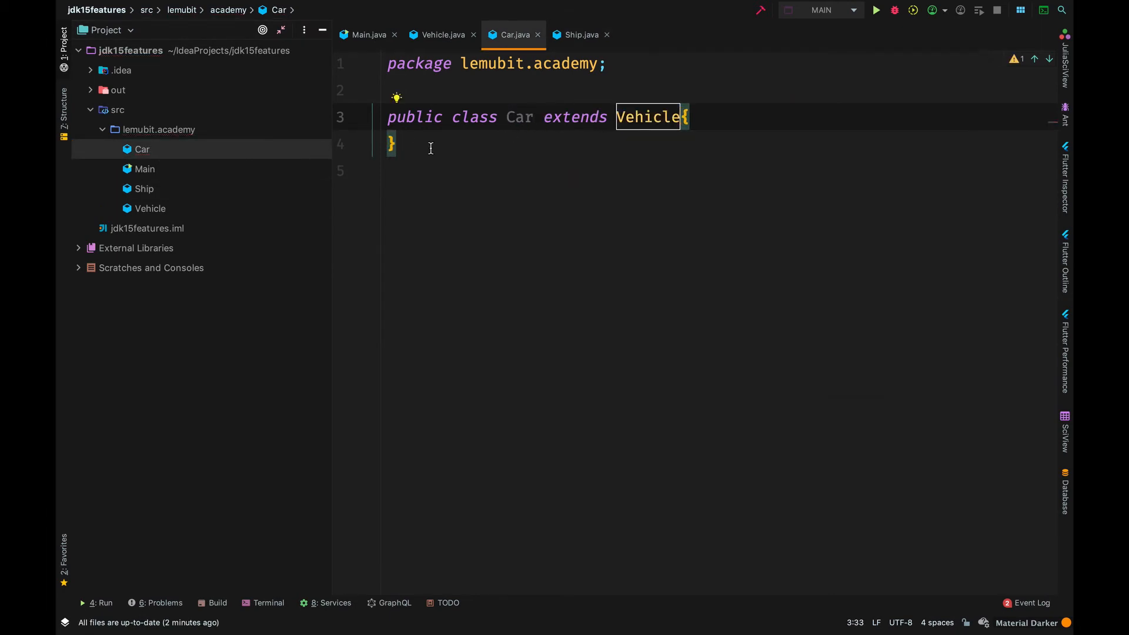
mouse_move(172, 192)
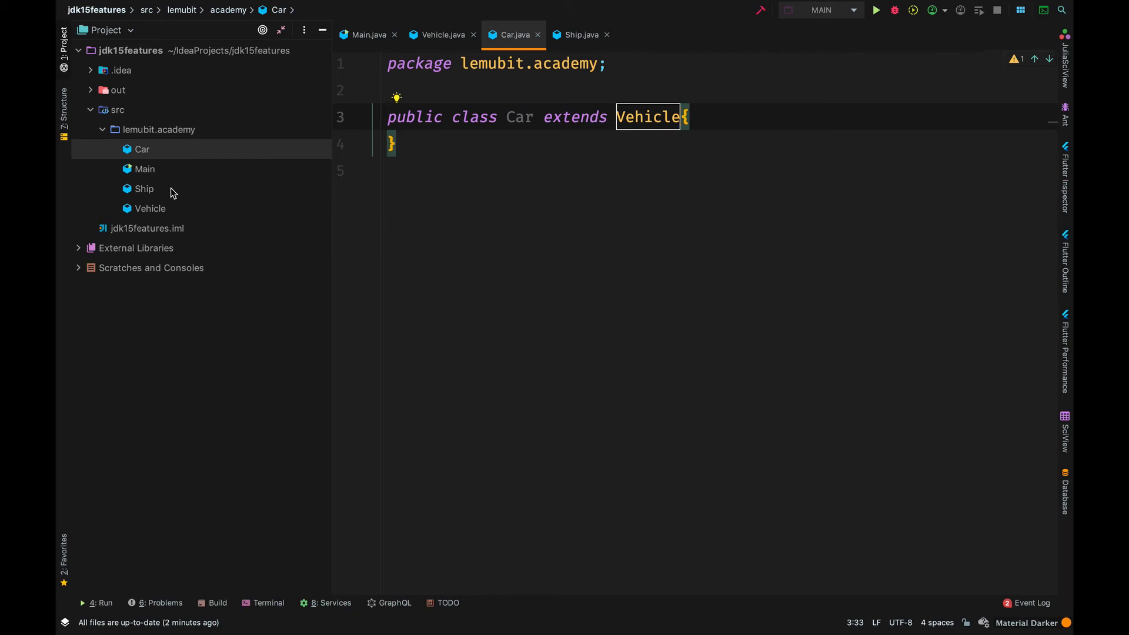
mouse_move(166, 178)
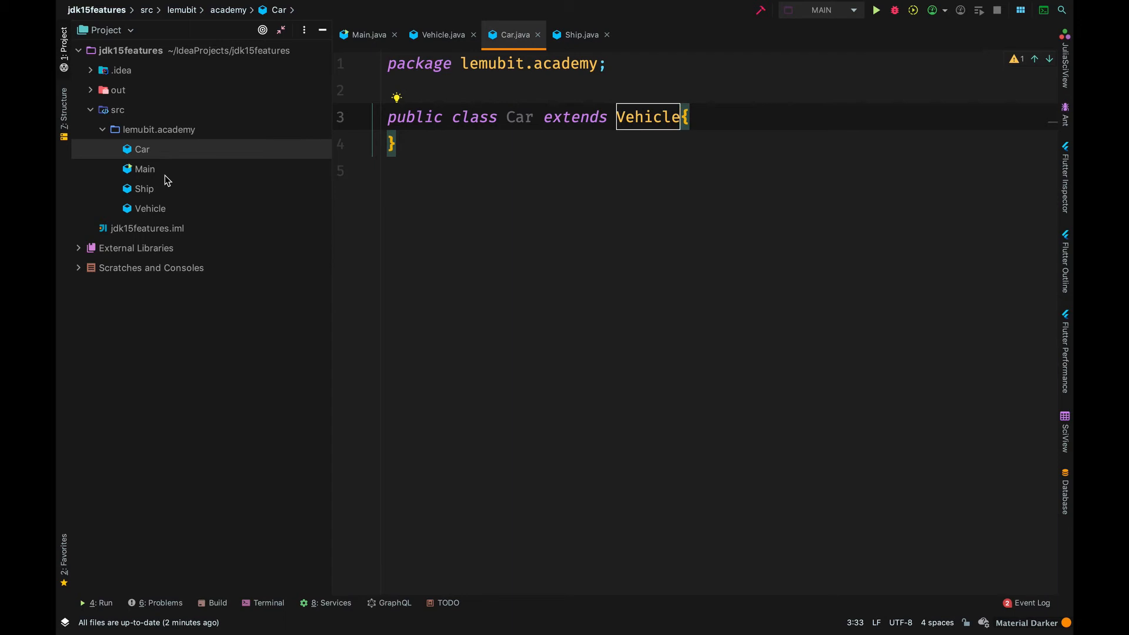
mouse_move(58, 101)
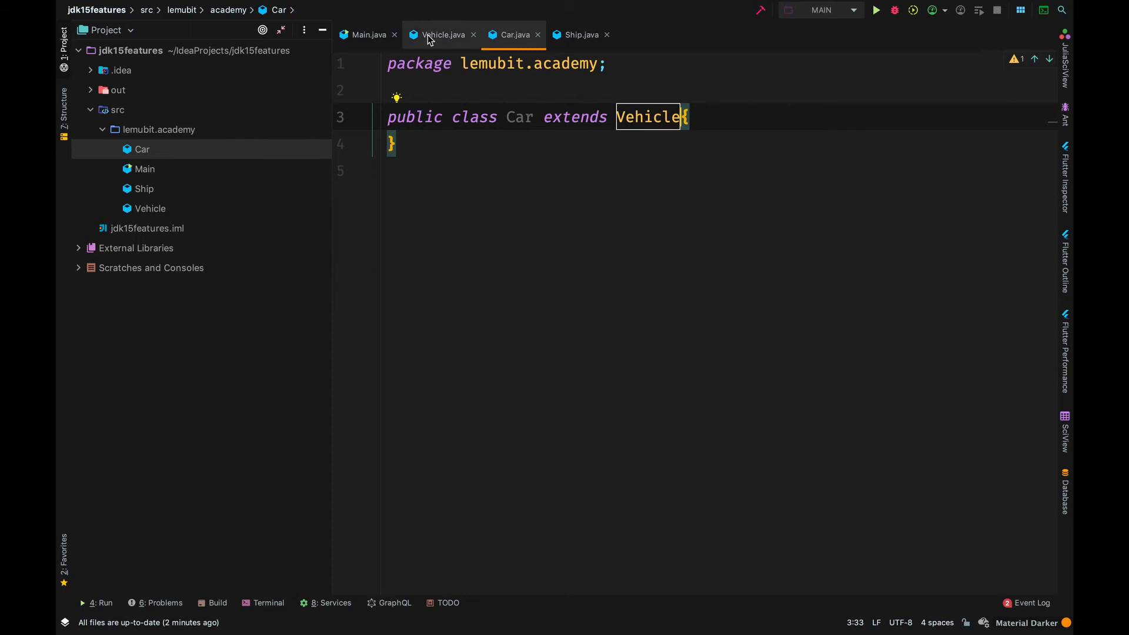
Add the final modifier to Vehicle and view the resulting error in Car.java
left_click(441, 34)
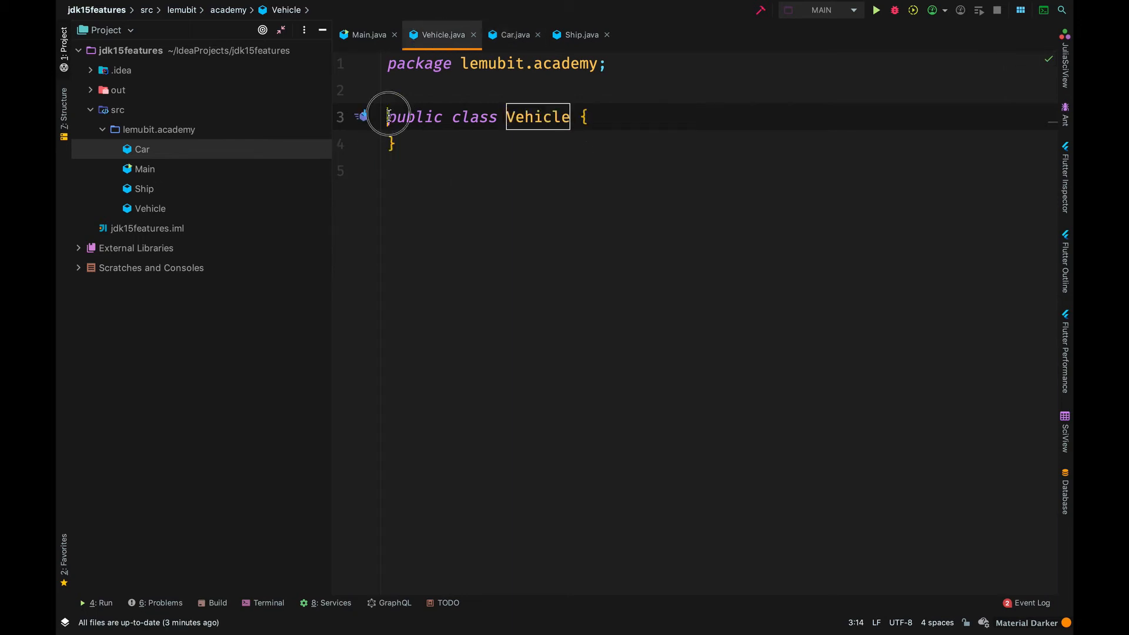
type("final")
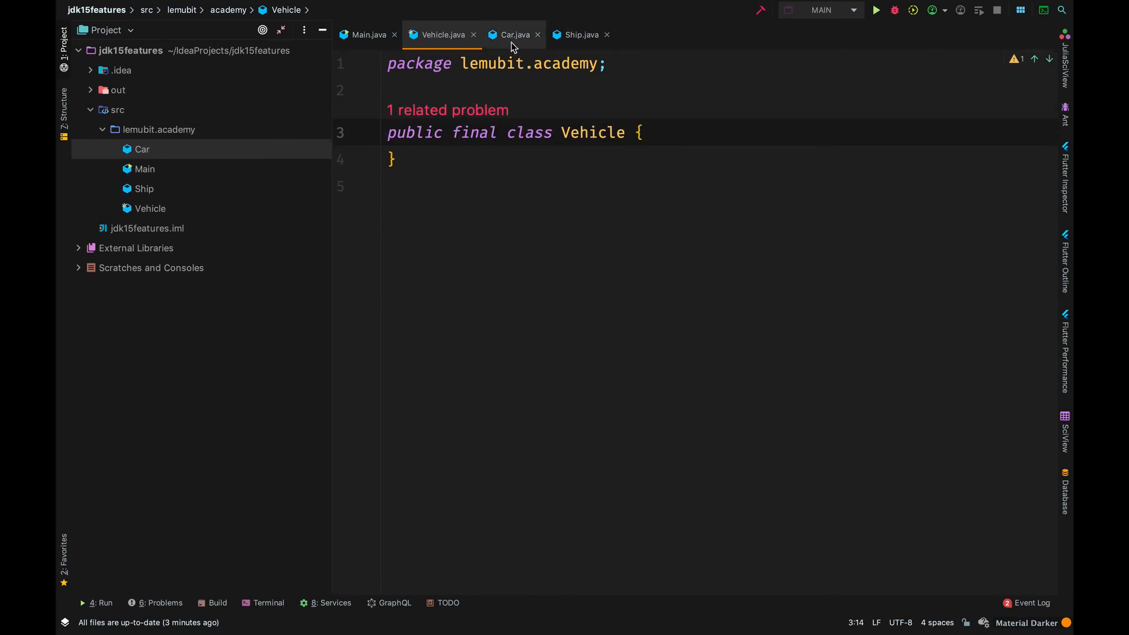
left_click(511, 34)
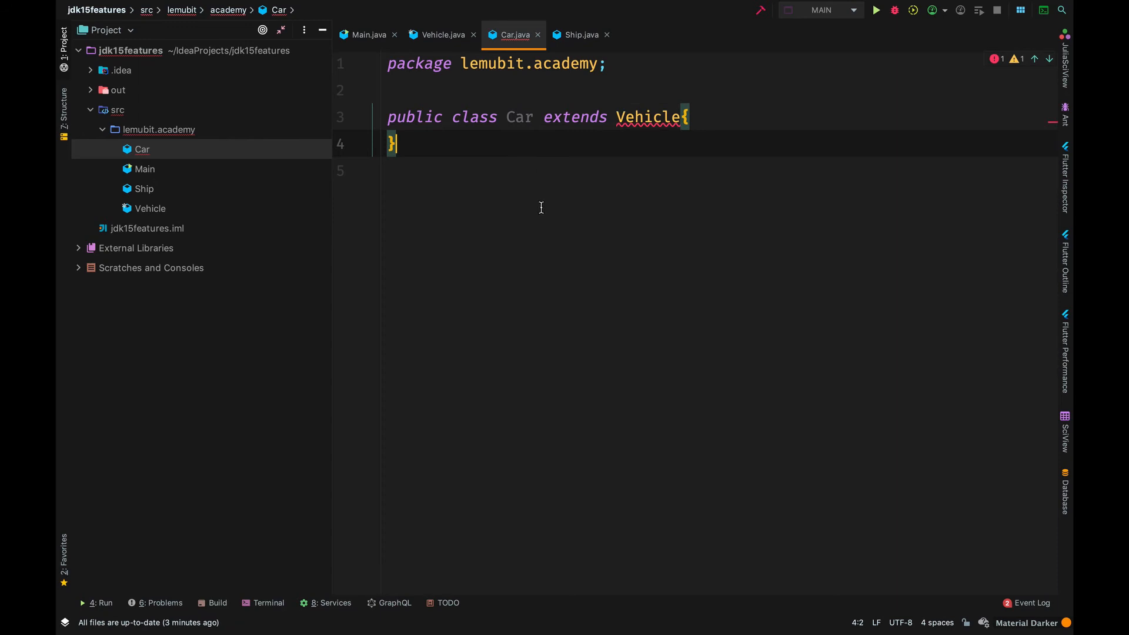
mouse_move(575, 162)
type("lemubit.")
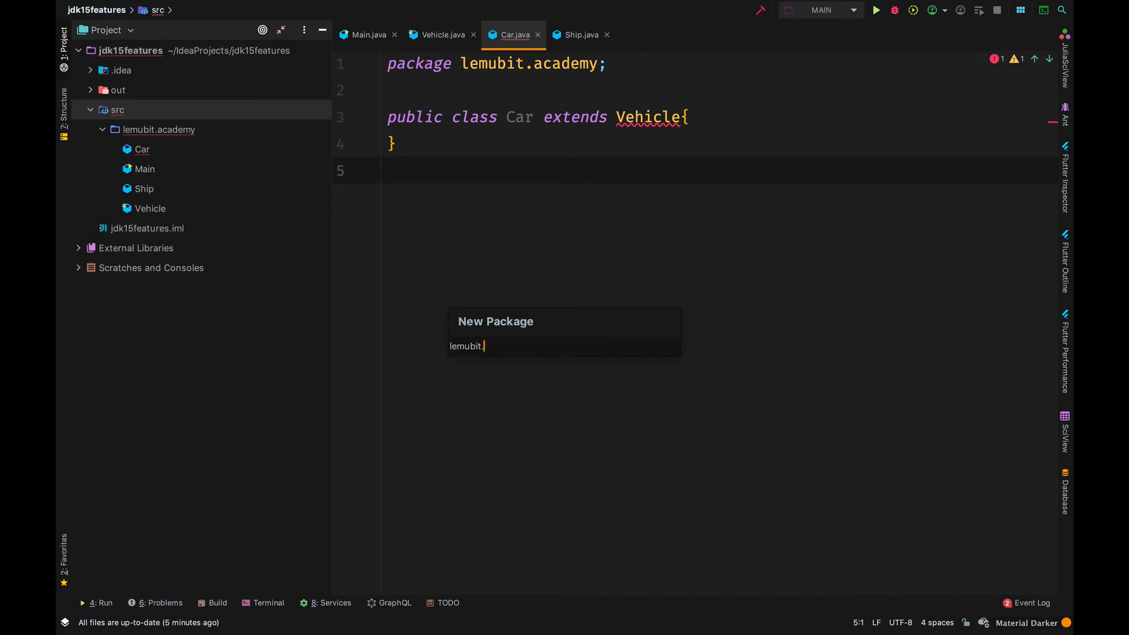
Create the package 'second' and add a new Java class named Bike inside it
type("seco")
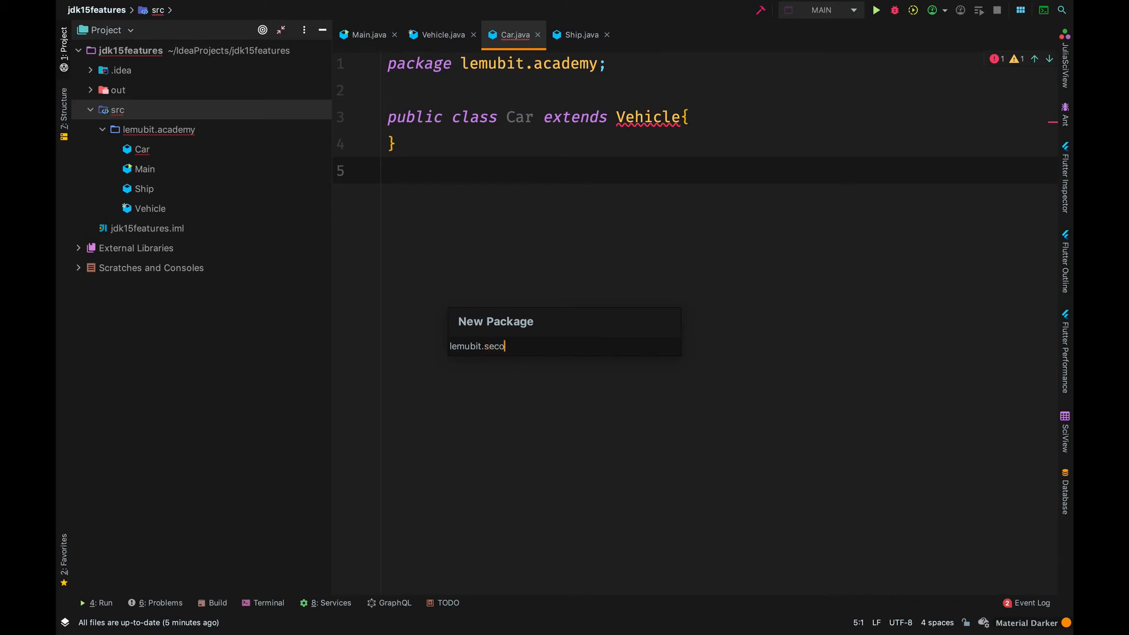
key("Enter")
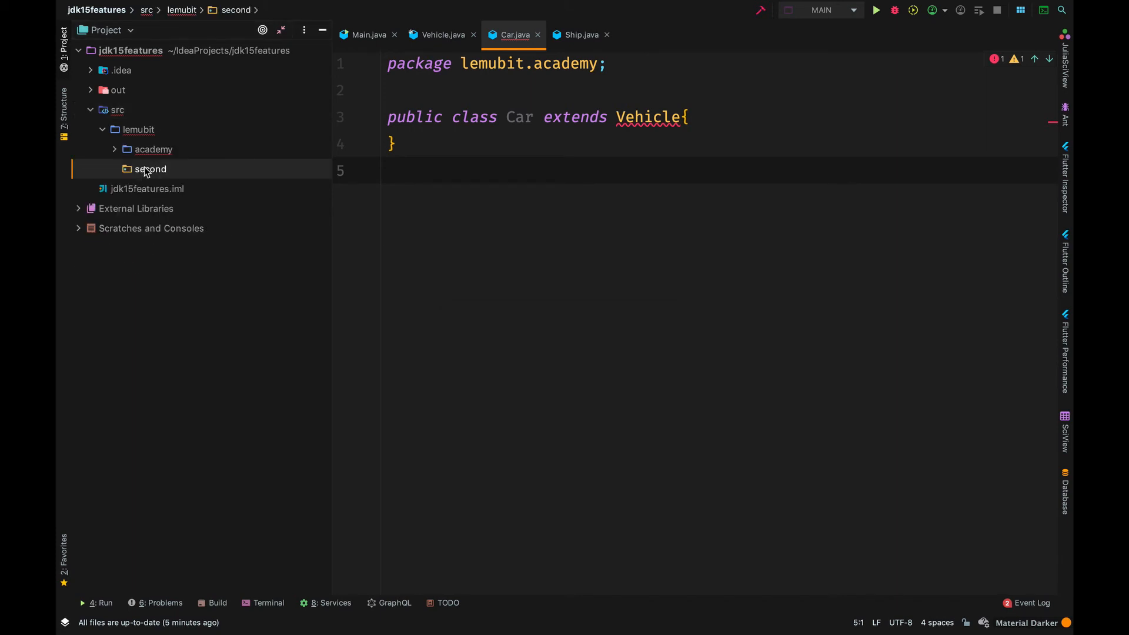
right_click(150, 168)
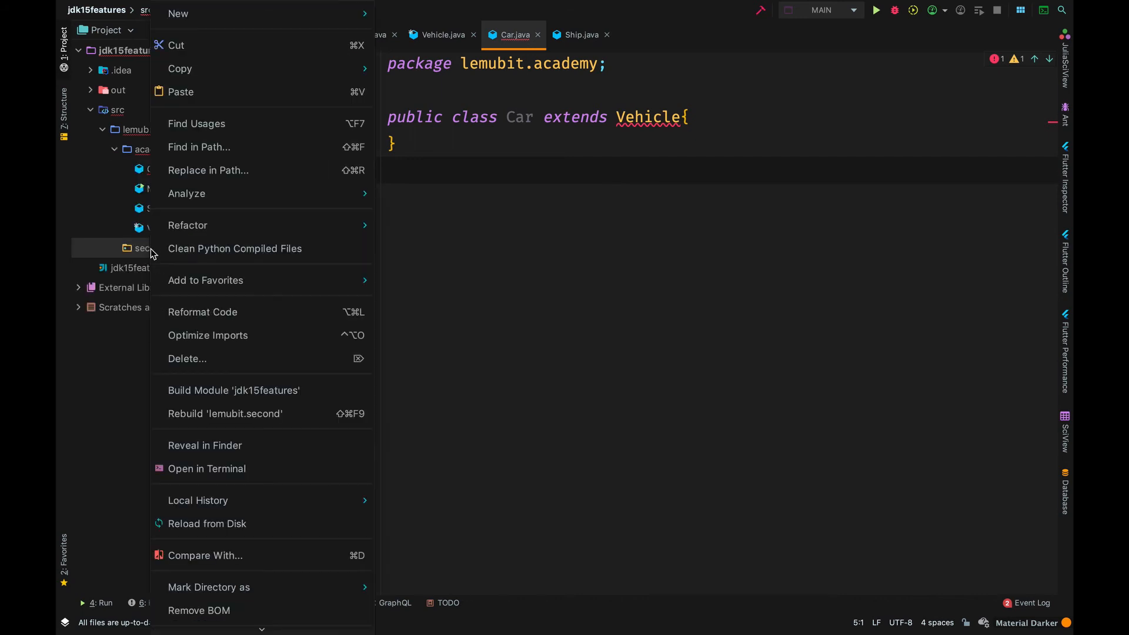
left_click(178, 13)
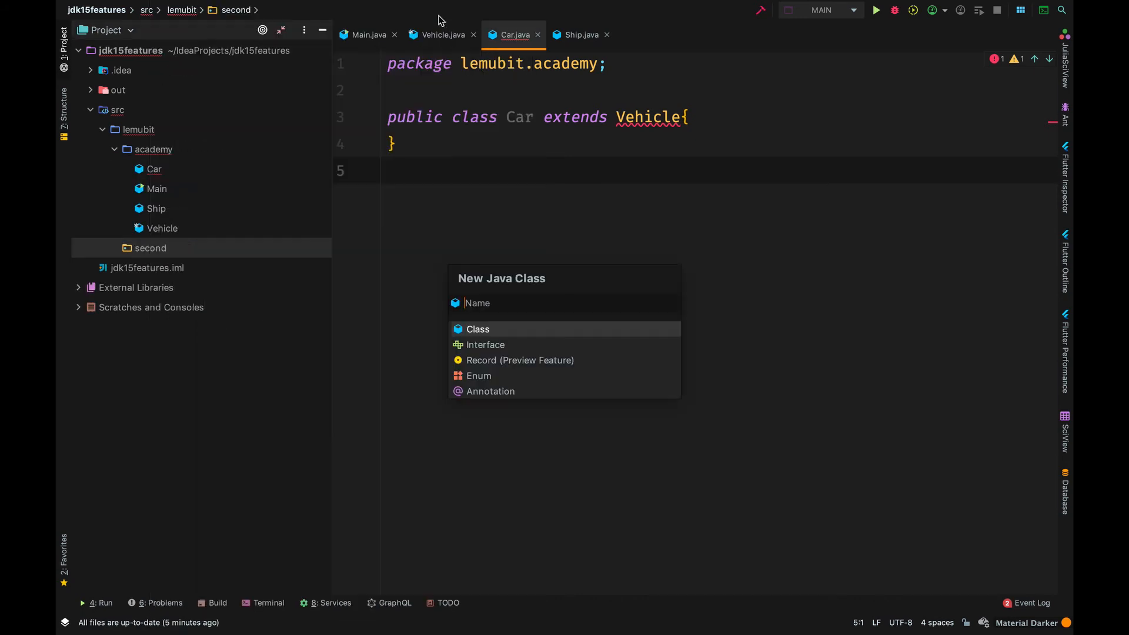
type("Bike")
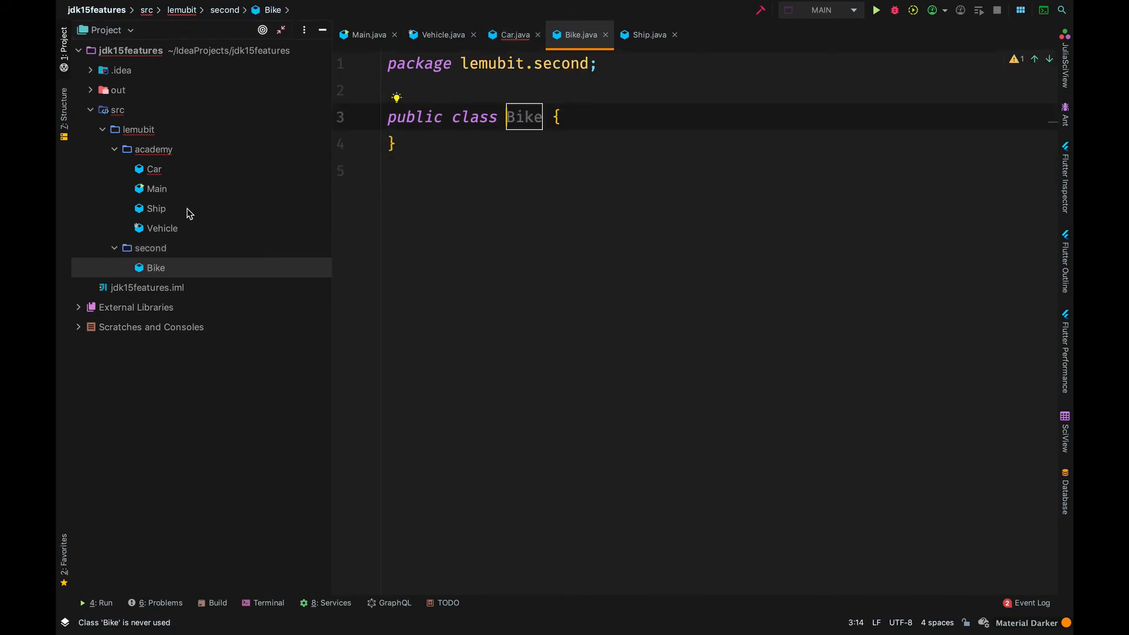
Declare 'Bike extends Vehicle', review Vehicle's two related problems, and return to Car.java
left_click(163, 227)
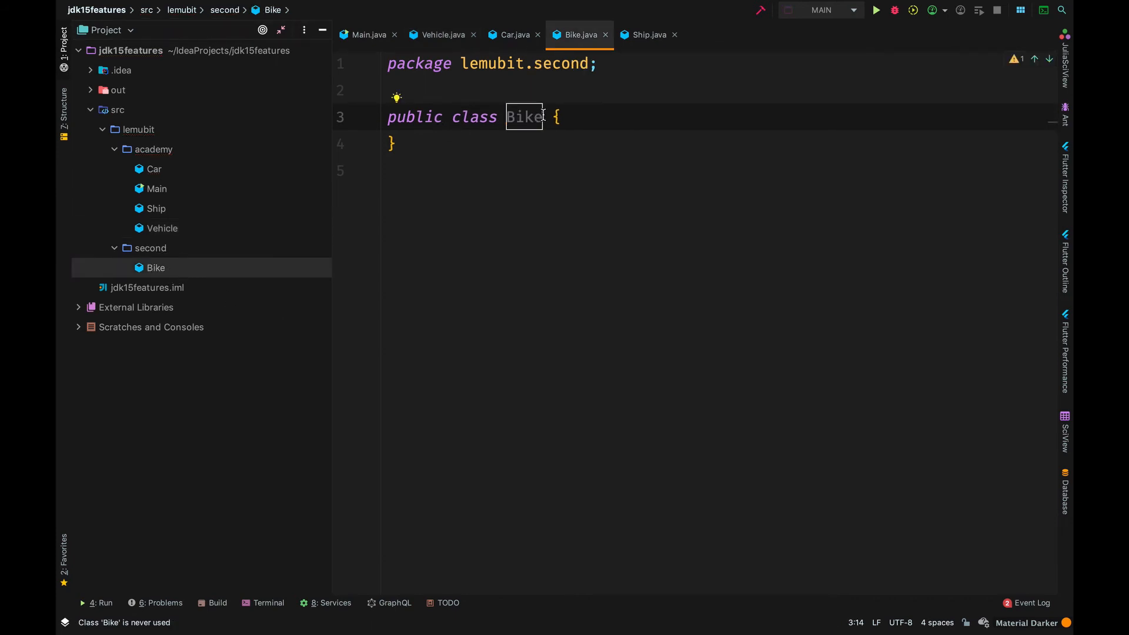
type("extends")
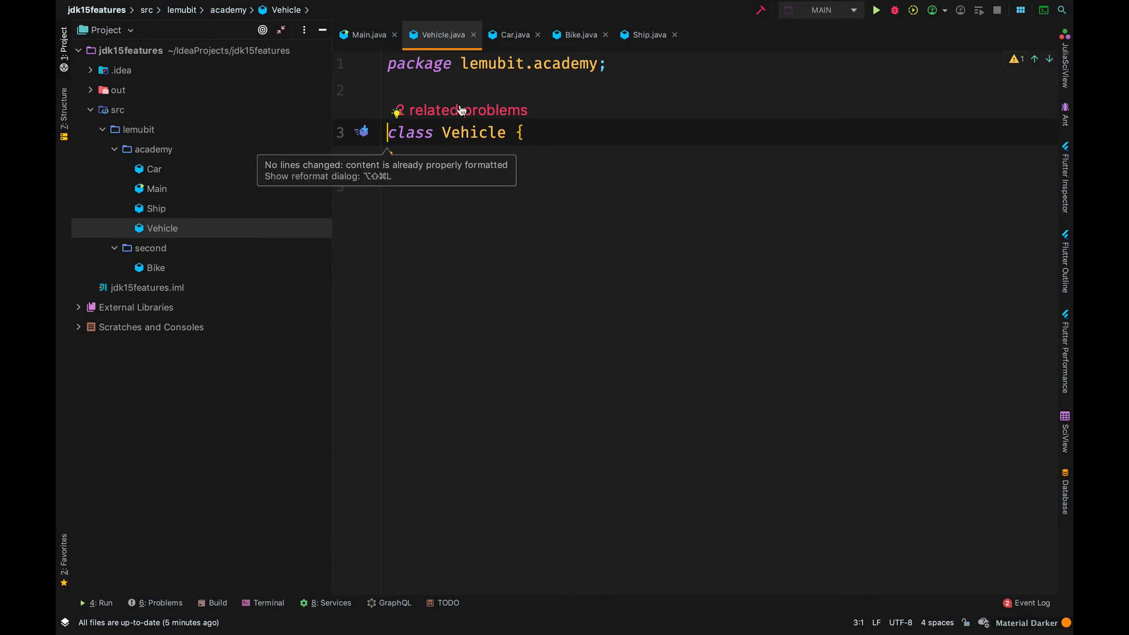
left_click(468, 109)
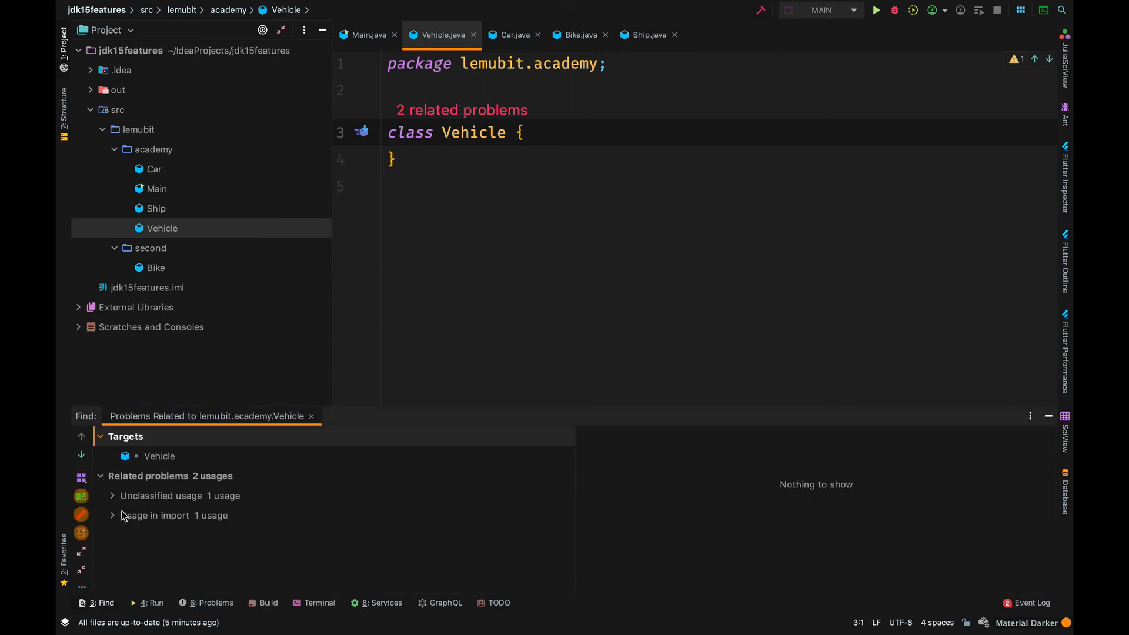
mouse_move(180, 293)
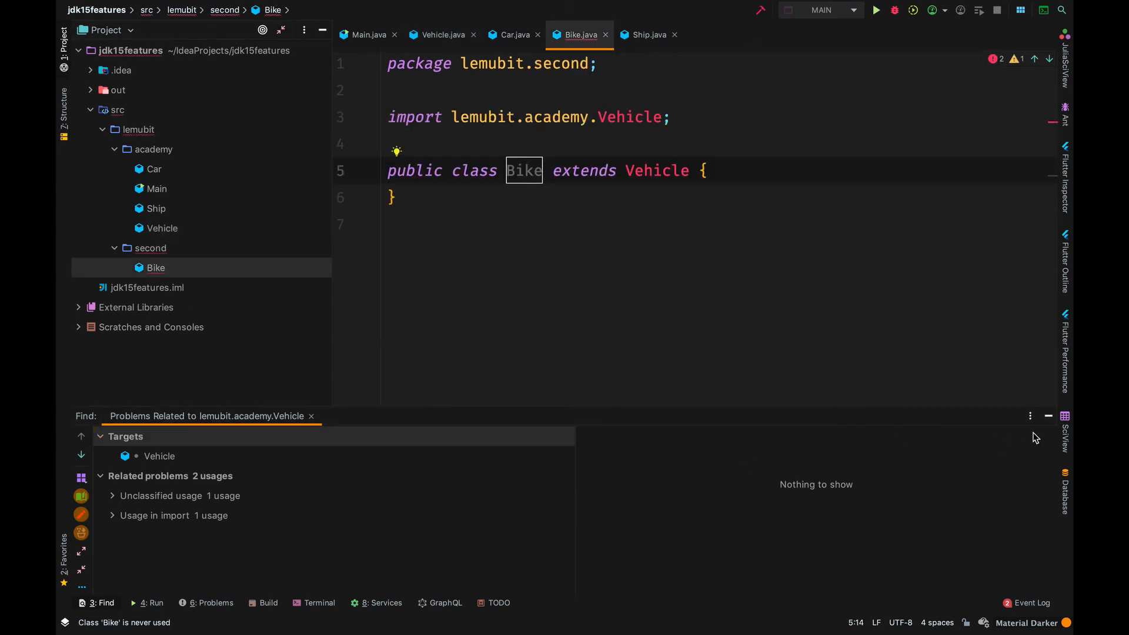
left_click(310, 416)
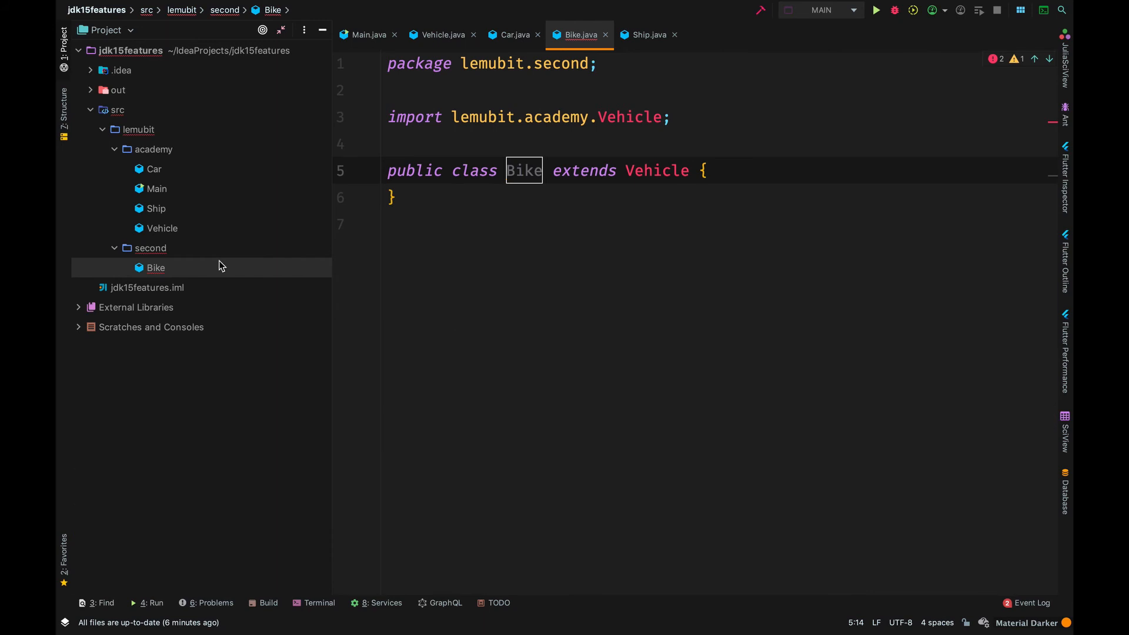
left_click(152, 168)
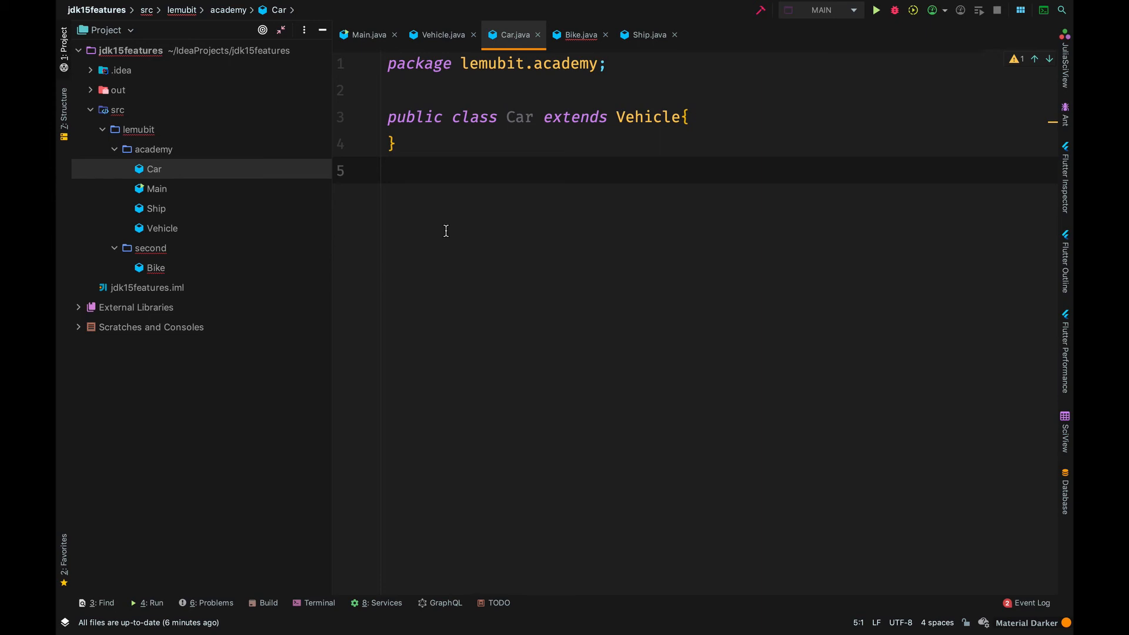
Change Vehicle to 'public sealed class Vehicle permits Car' and Car to 'public non-sealed class Car'
left_click(441, 34)
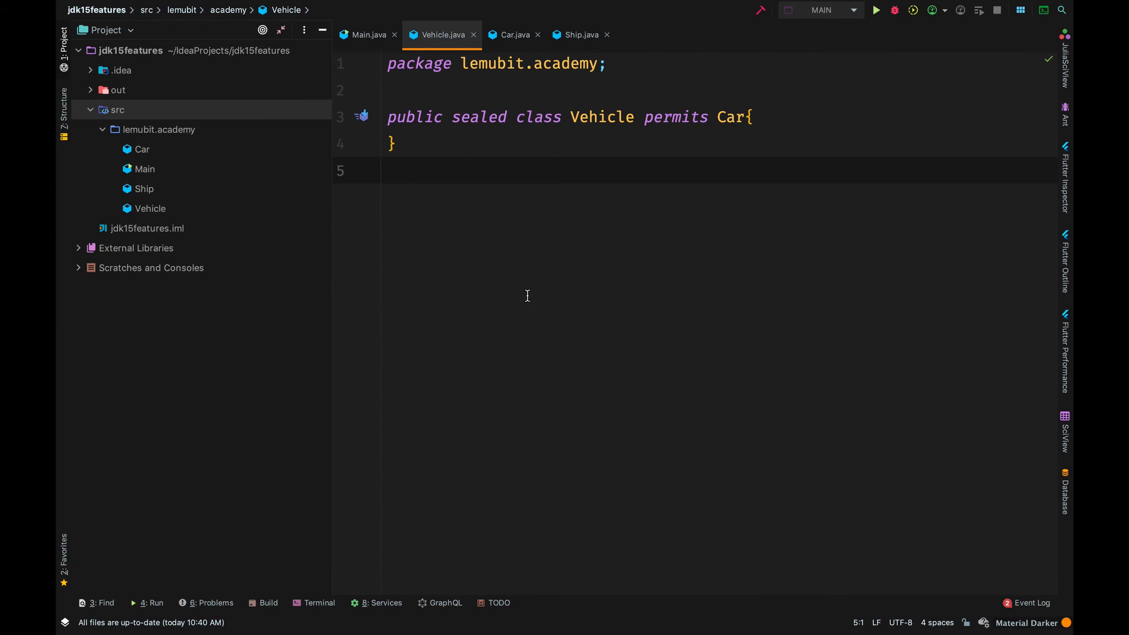
left_click(512, 34)
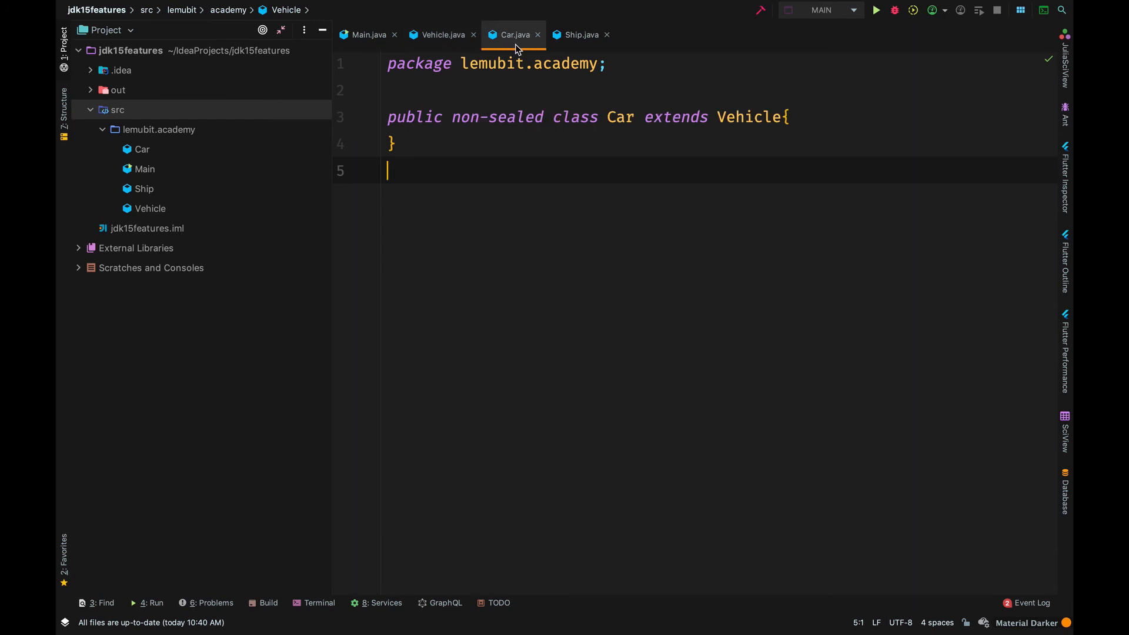
left_click(505, 223)
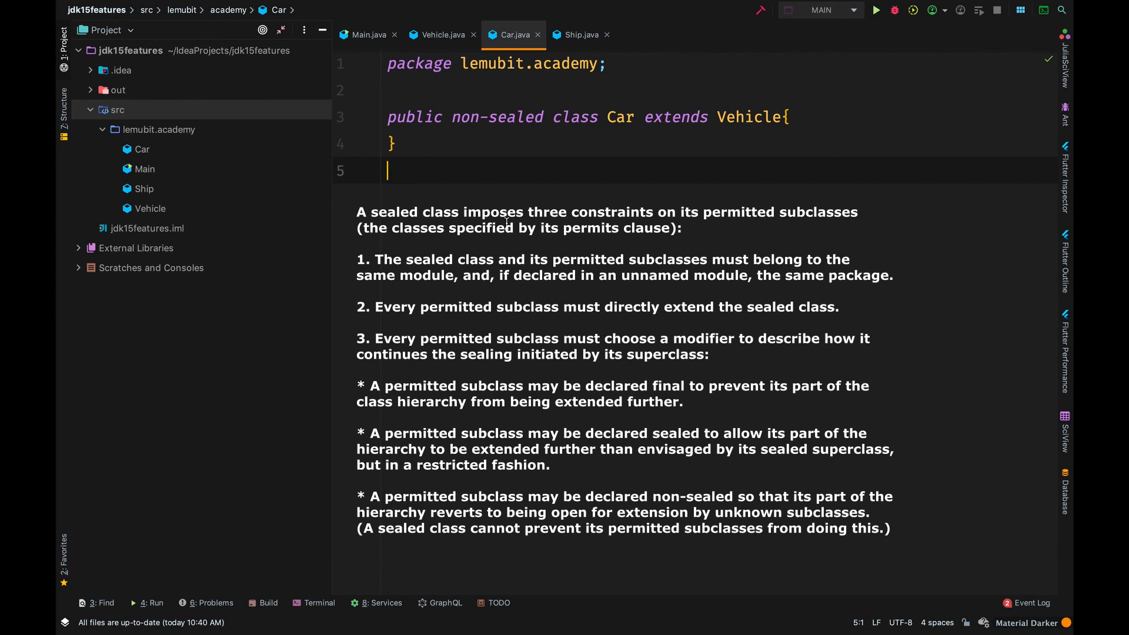
Declare 'Ship extends Car' in Ship.java and compare it against the Car class
left_click(580, 34)
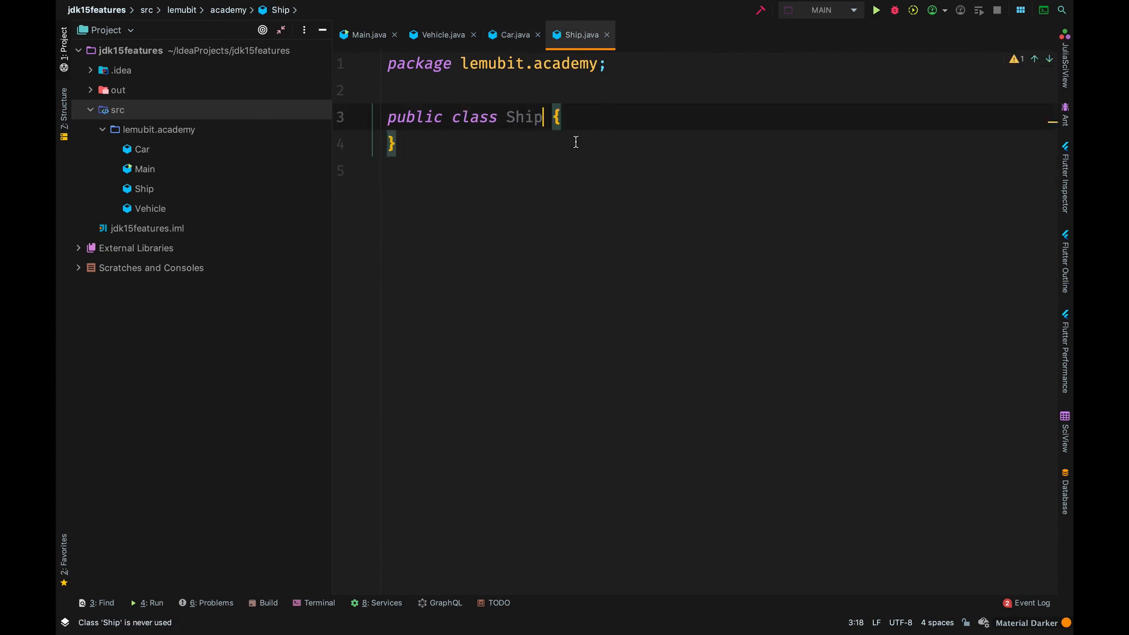
type("extends Car")
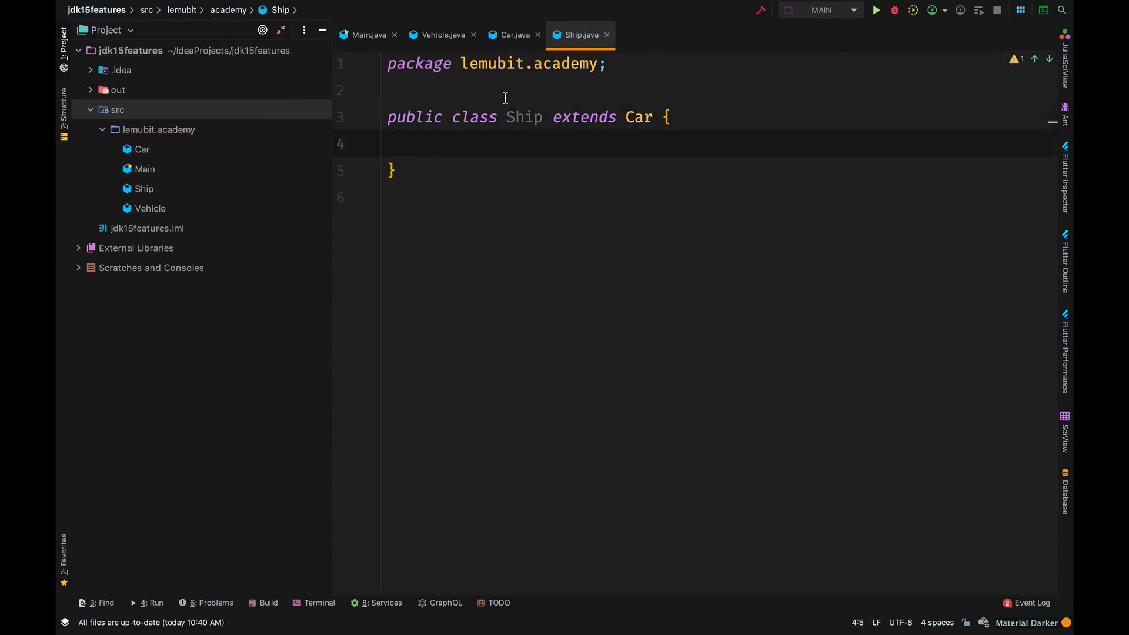
left_click(514, 34)
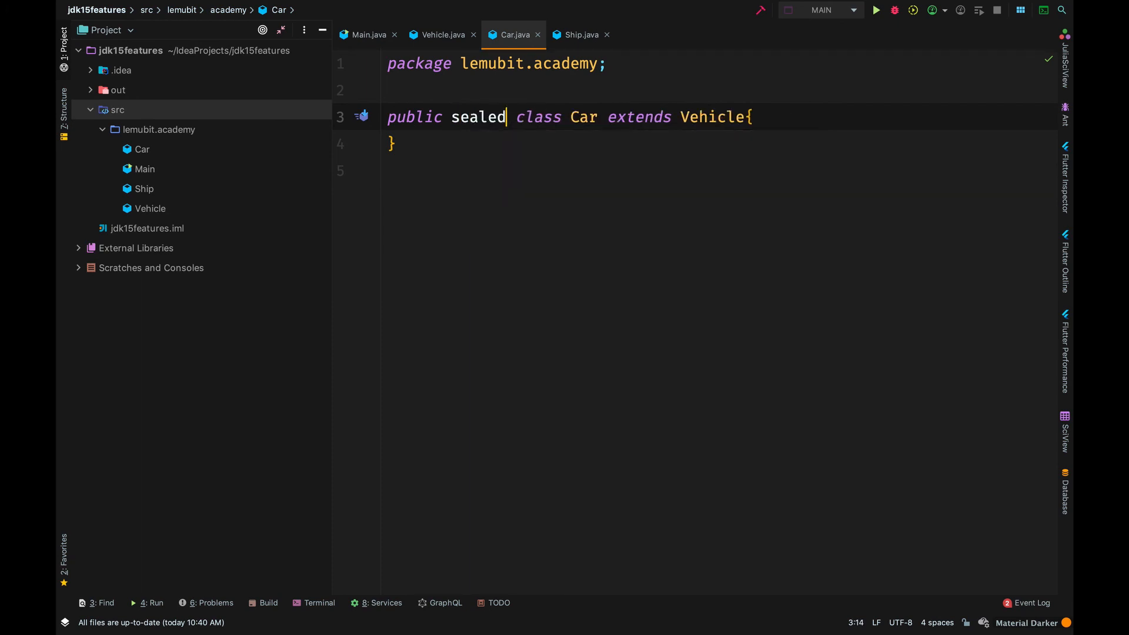
left_click(580, 35)
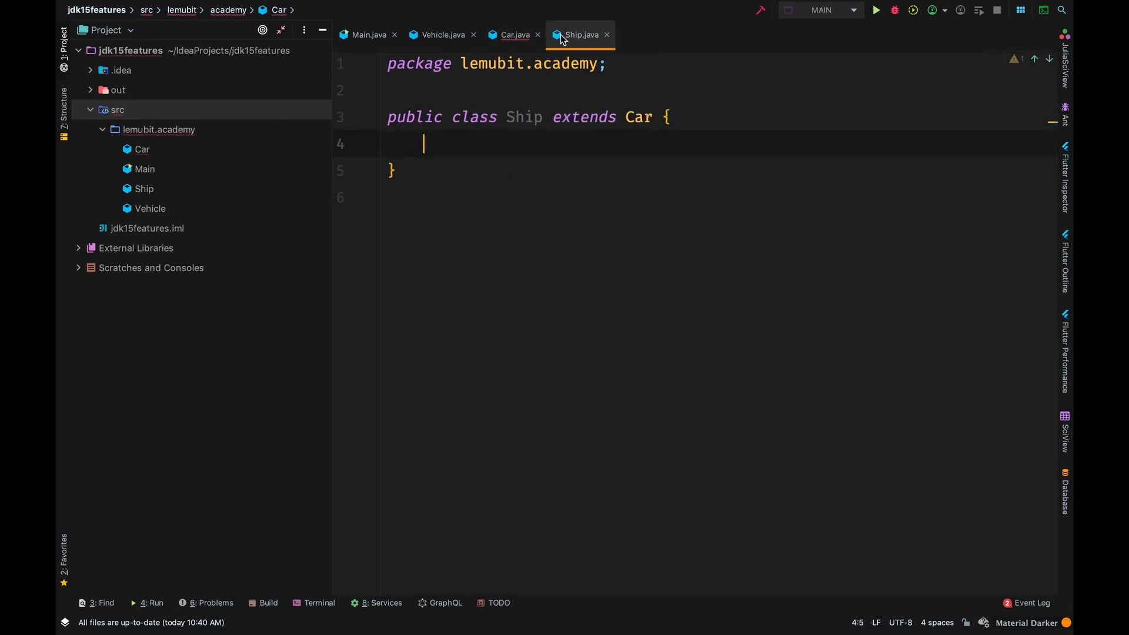
left_click(514, 34)
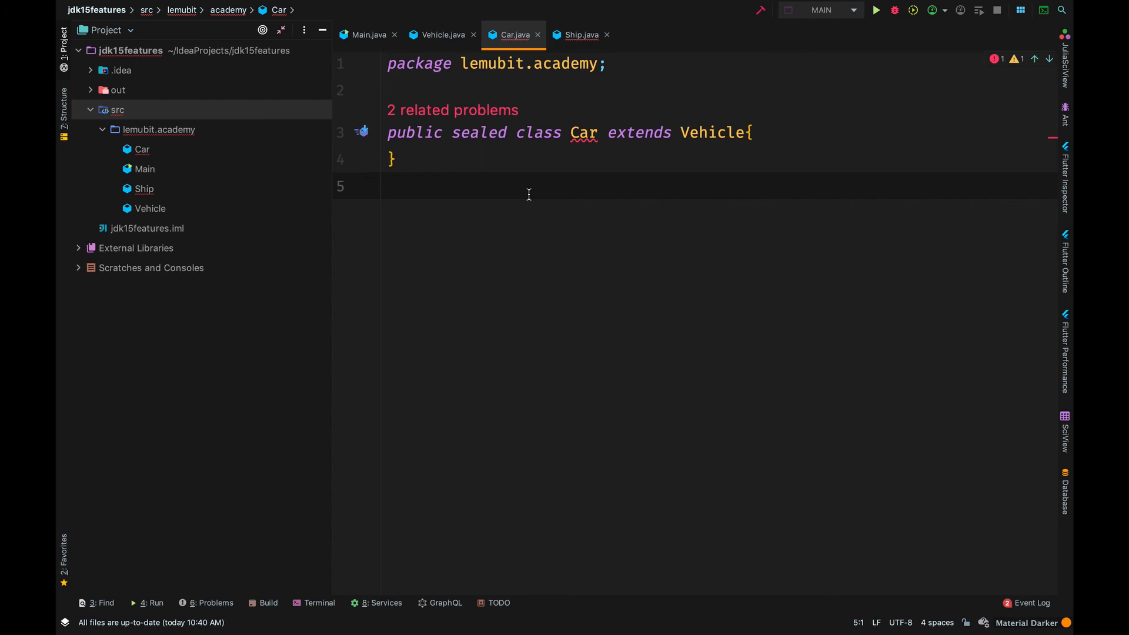
mouse_move(733, 146)
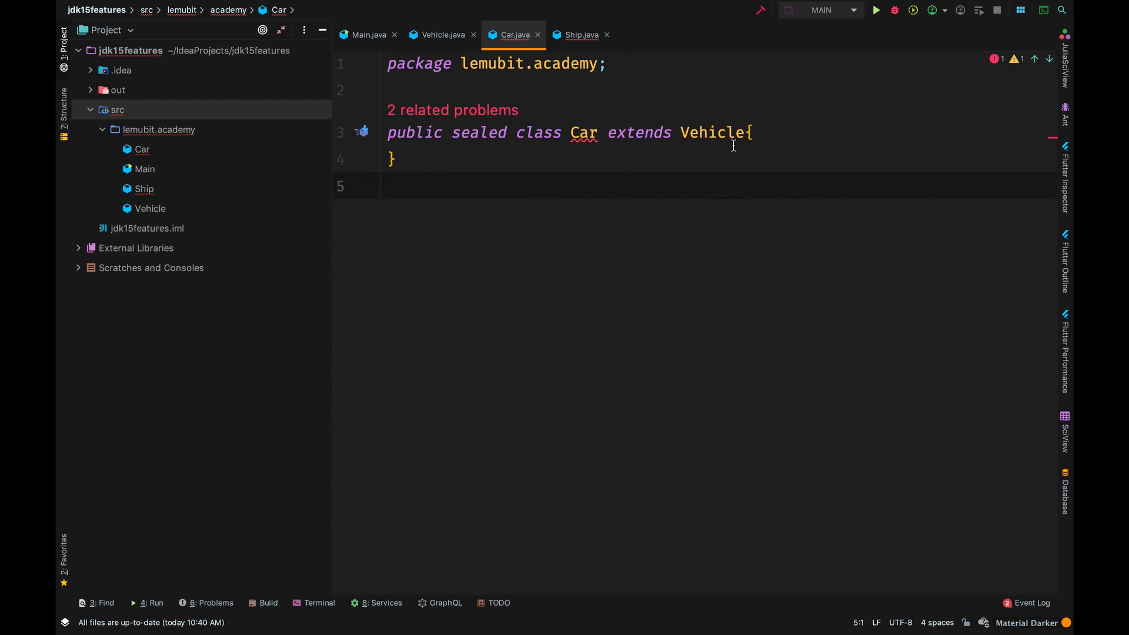
Make Car sealed with a 'permits Ship' clause and view the error on Ship
type("p")
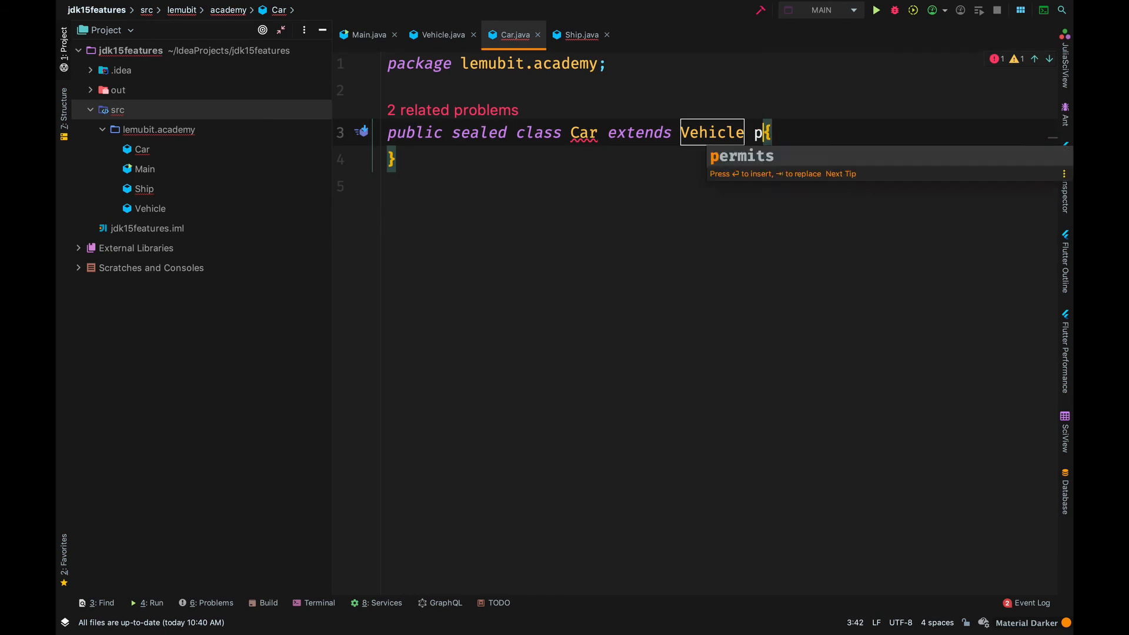
type("ermits Ship")
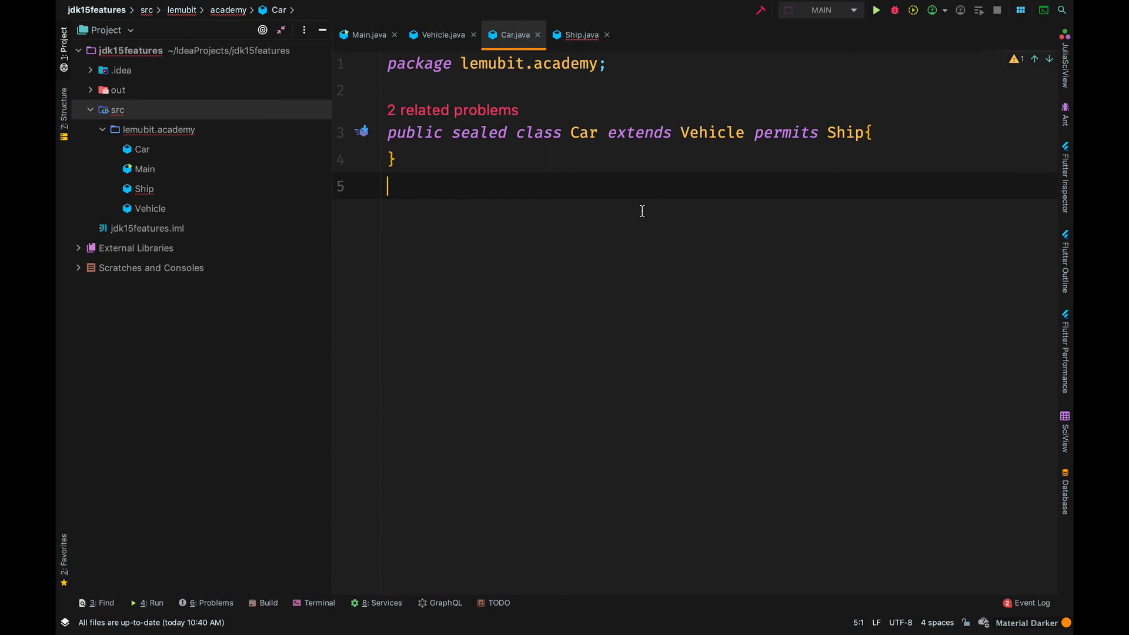
left_click(582, 35)
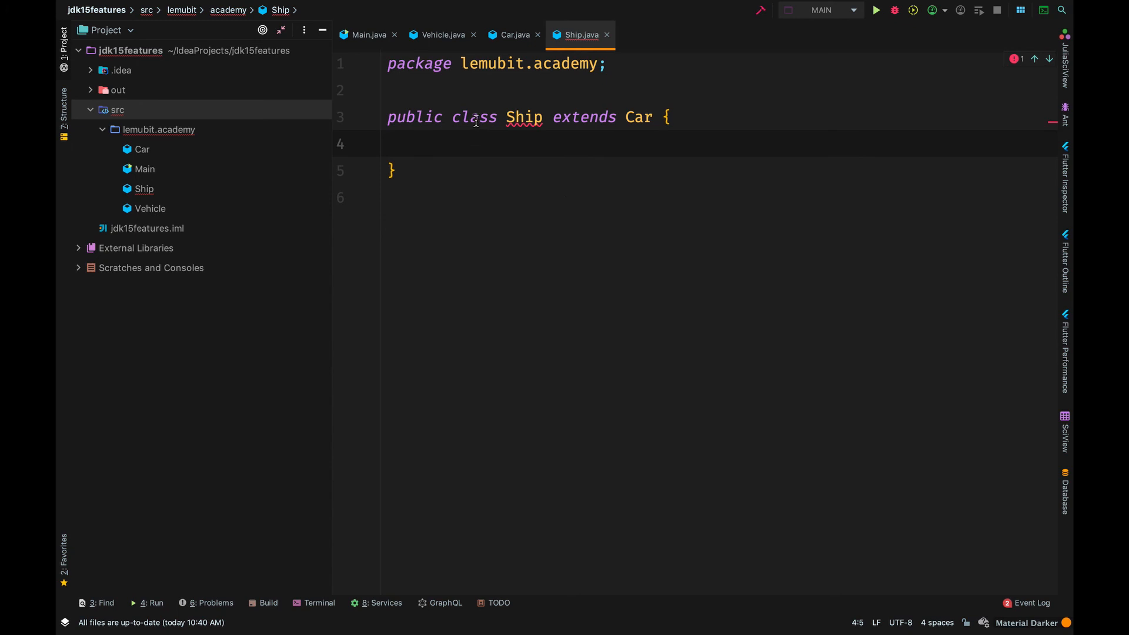
Declare Ship as 'final class Ship', then review Car.java and Vehicle.java
type("final")
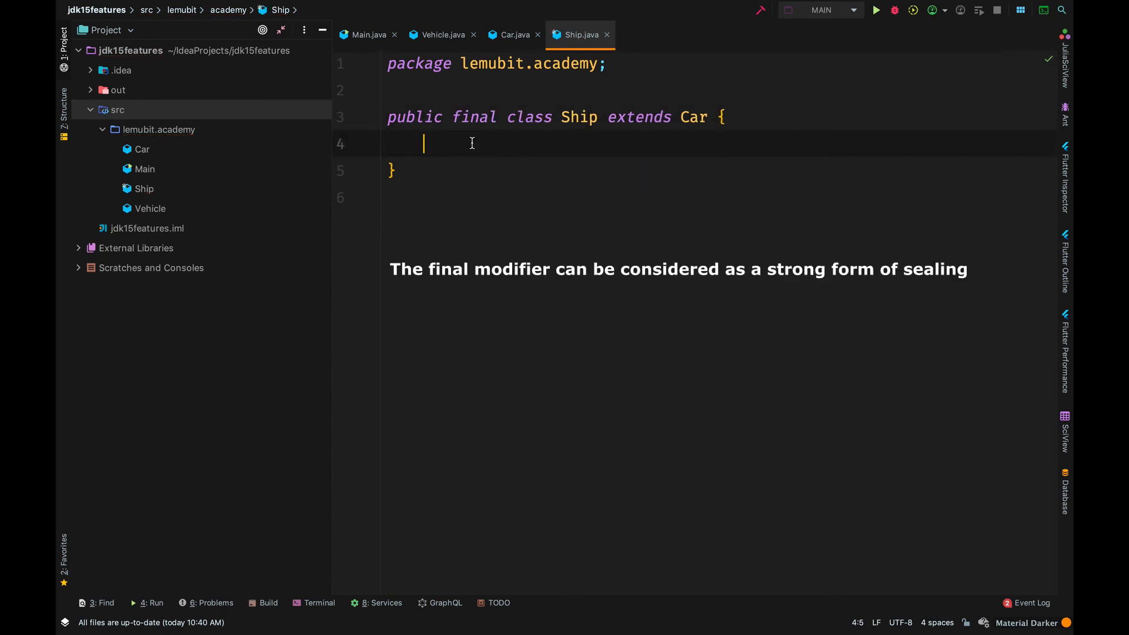
left_click(512, 35)
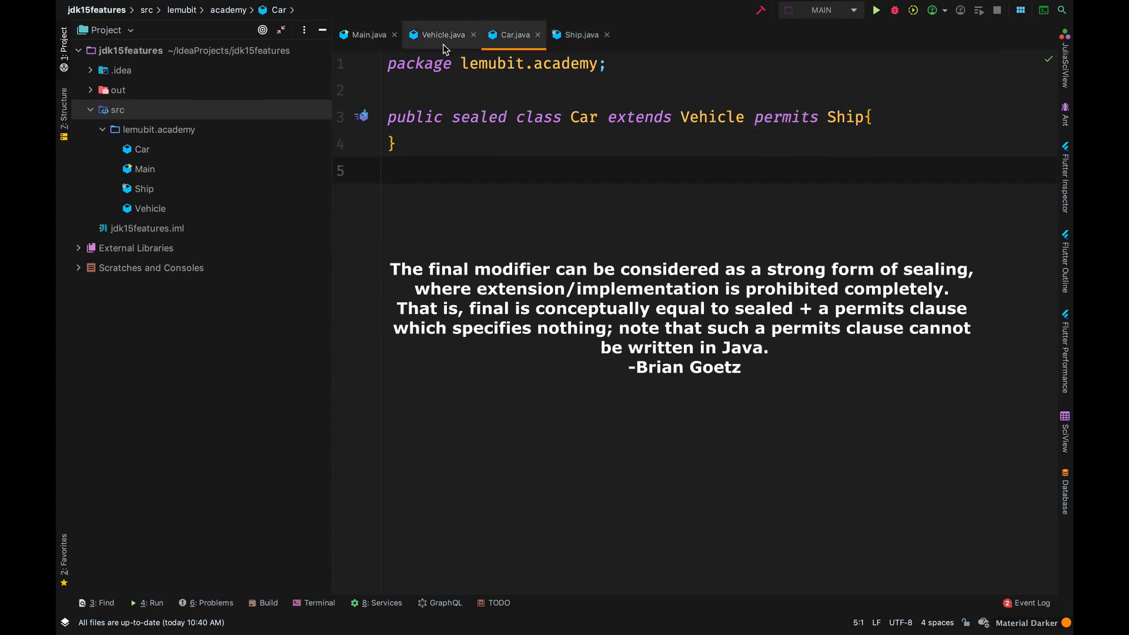
left_click(440, 34)
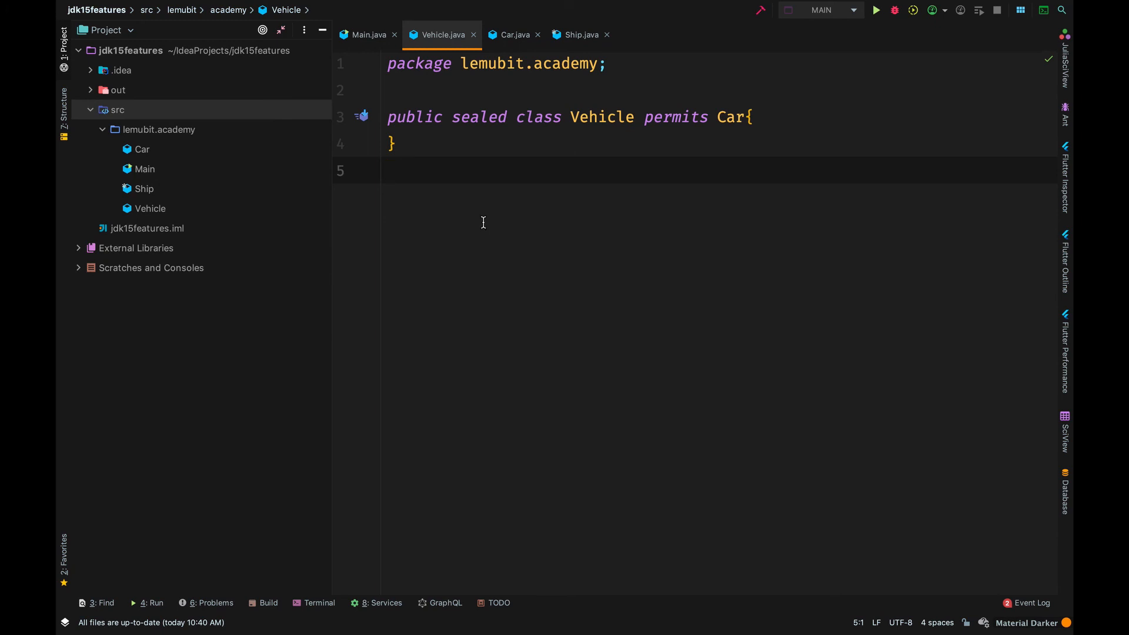
Change Car to non-sealed and delete its 'permits Ship' clause, leaving it extending Vehicle
left_click(514, 34)
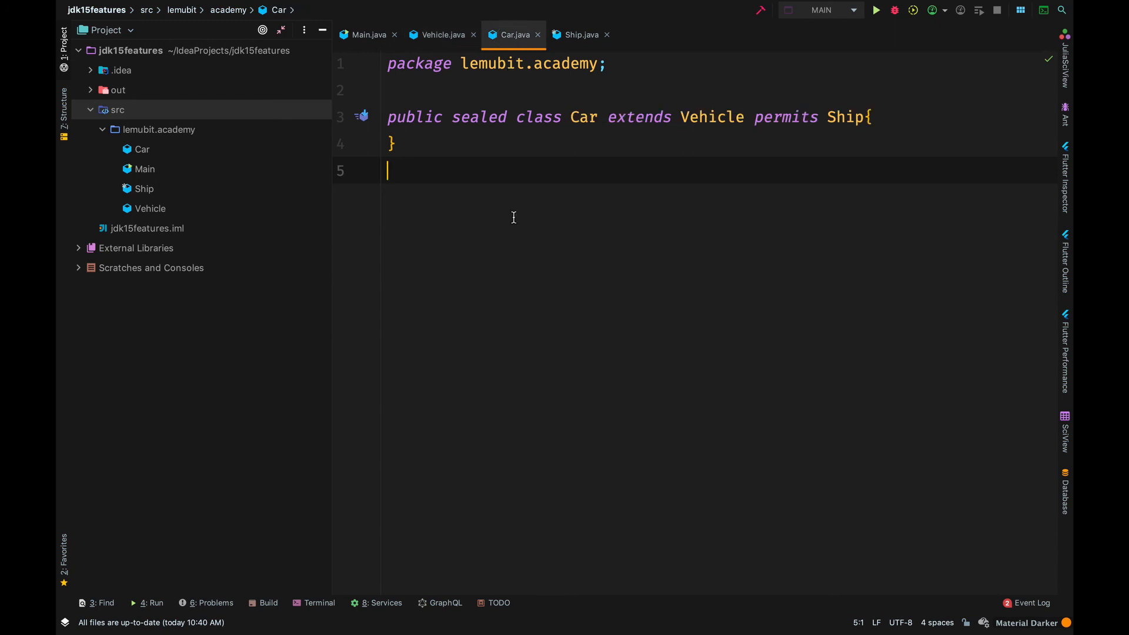
mouse_move(465, 133)
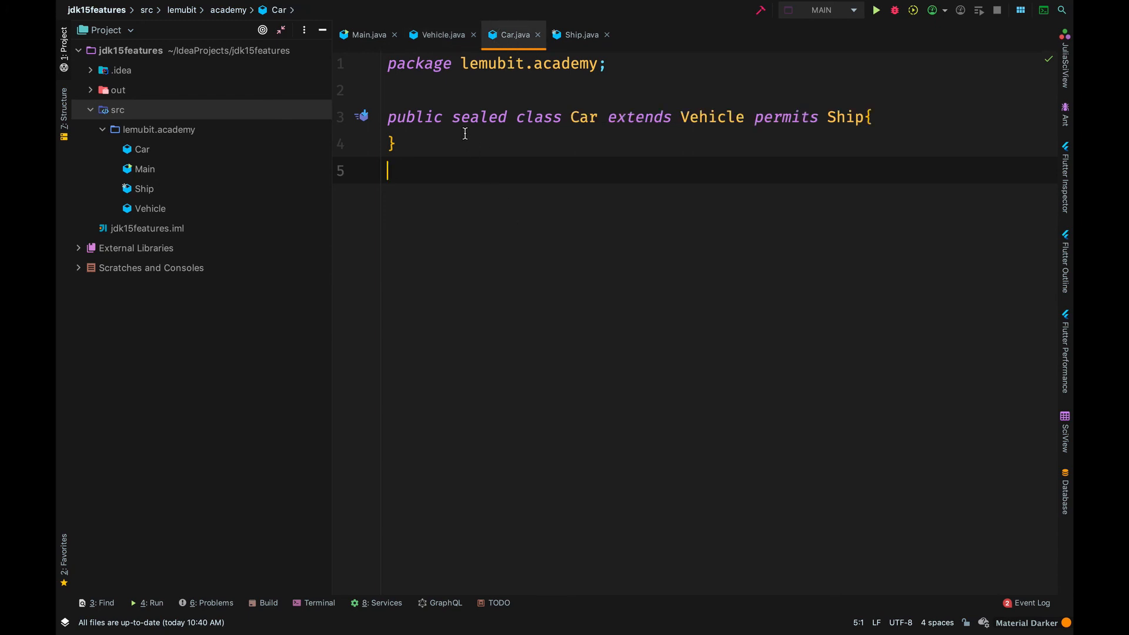
type("non-sealed")
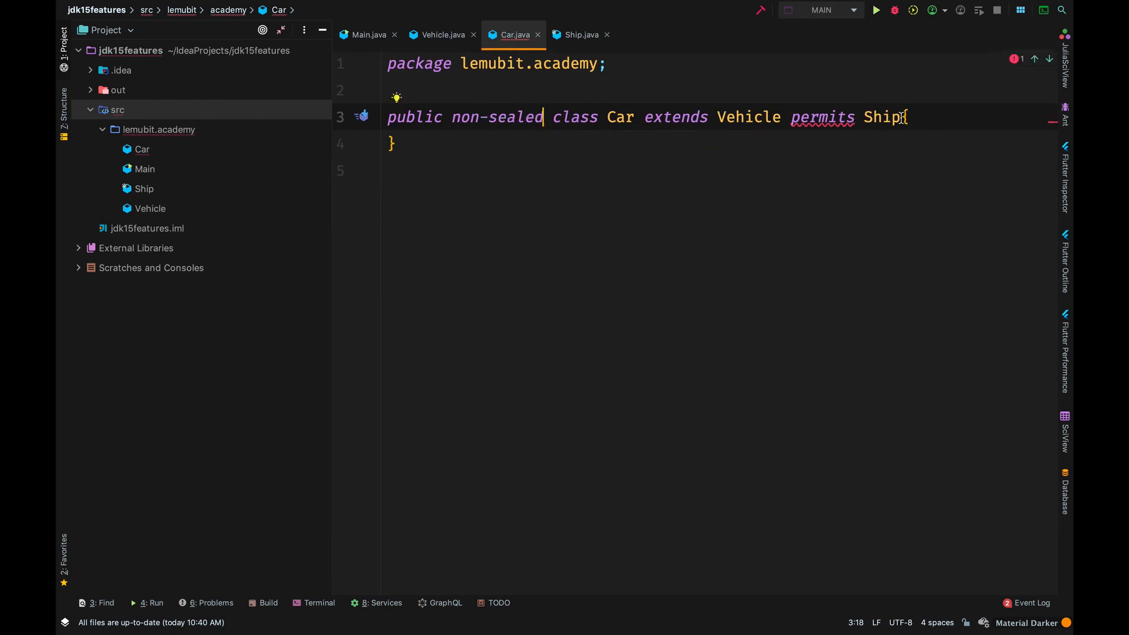
key("BackSpace")
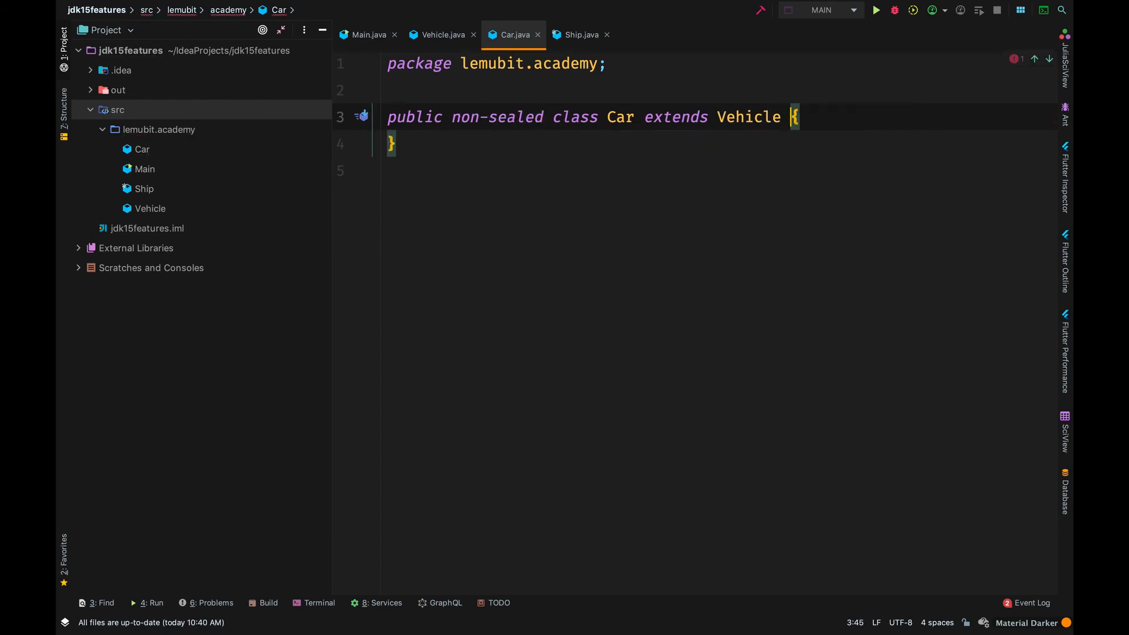
left_click(580, 34)
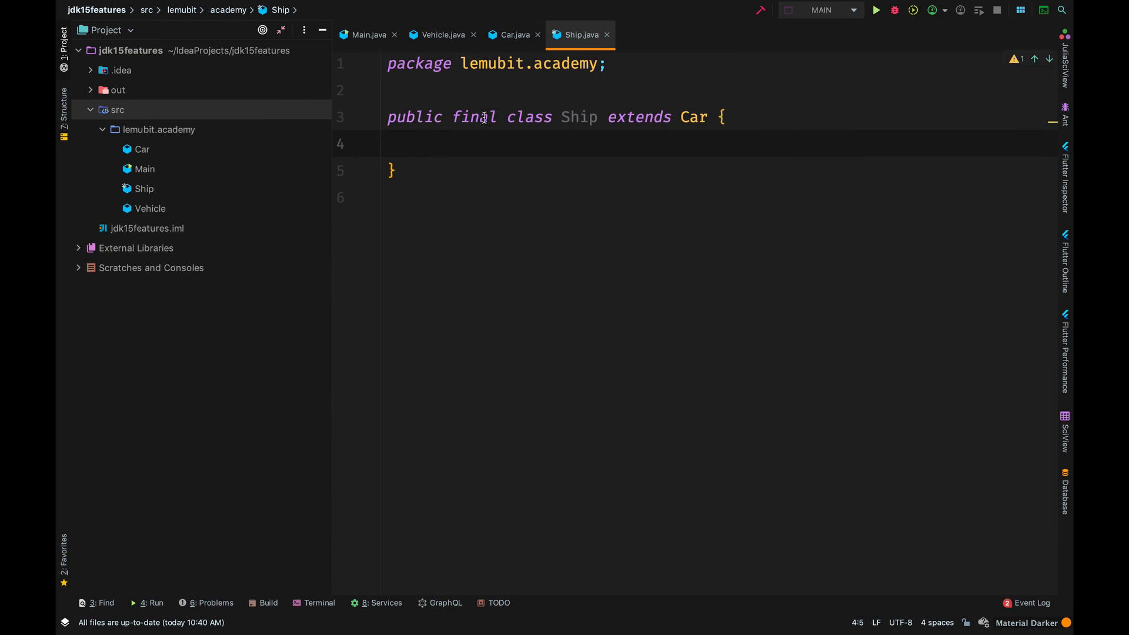